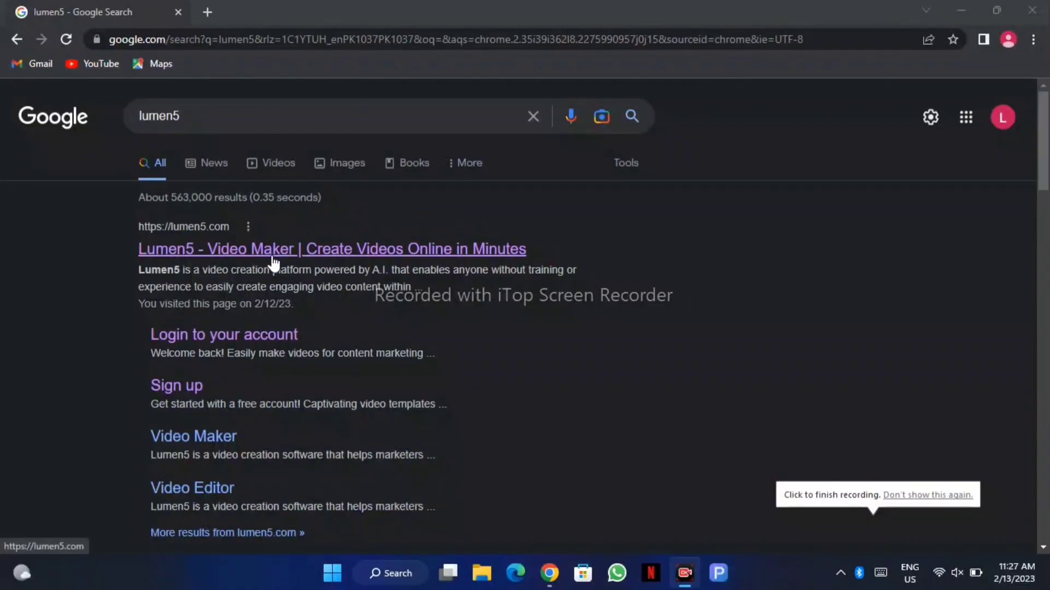
pyautogui.moveTo(205, 264)
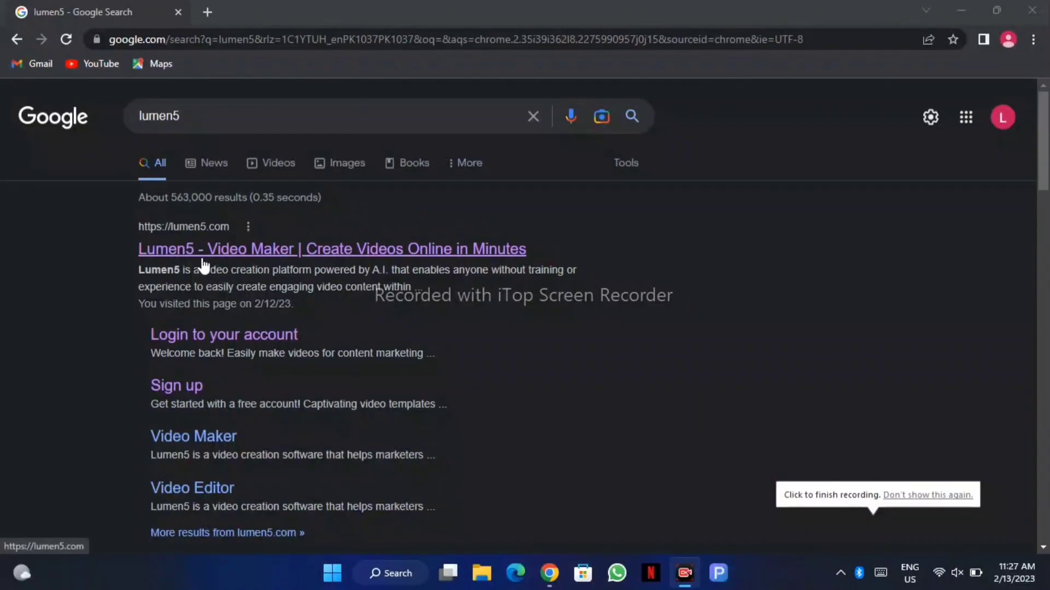
pyautogui.moveTo(496, 261)
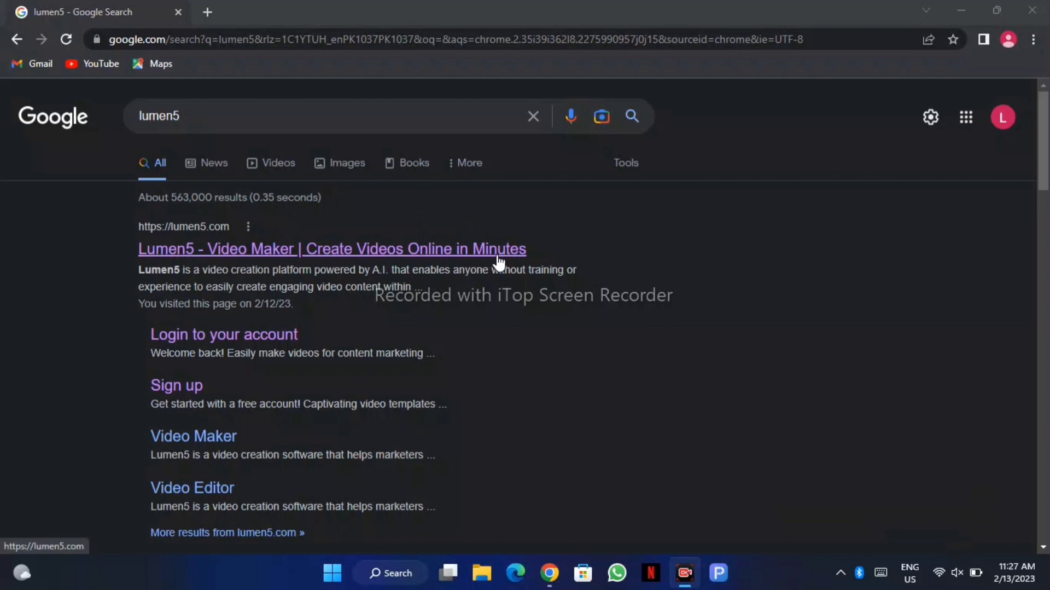
pyautogui.moveTo(822, 461)
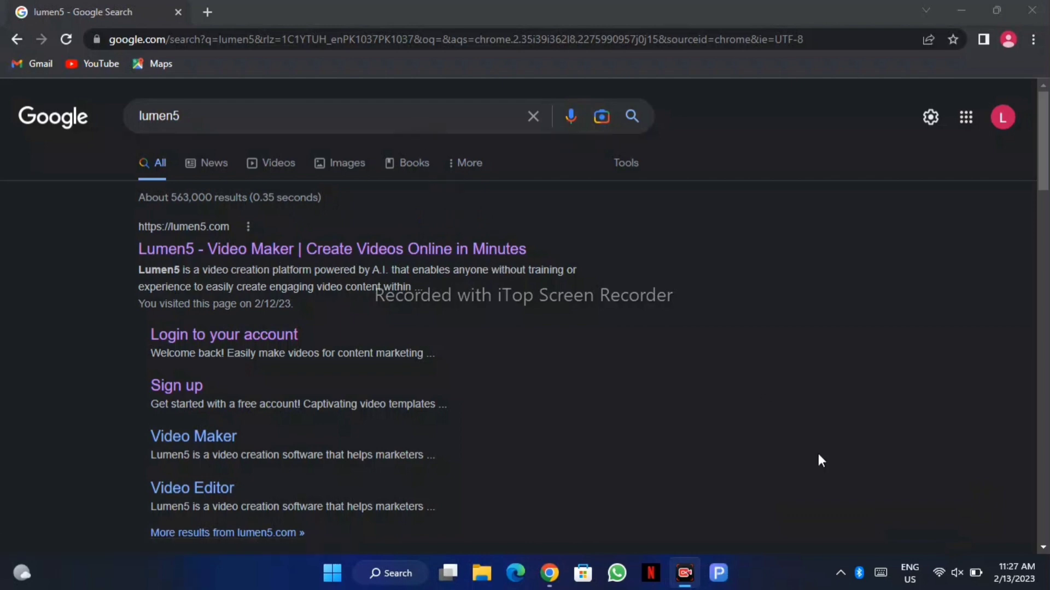
pyautogui.moveTo(196, 370)
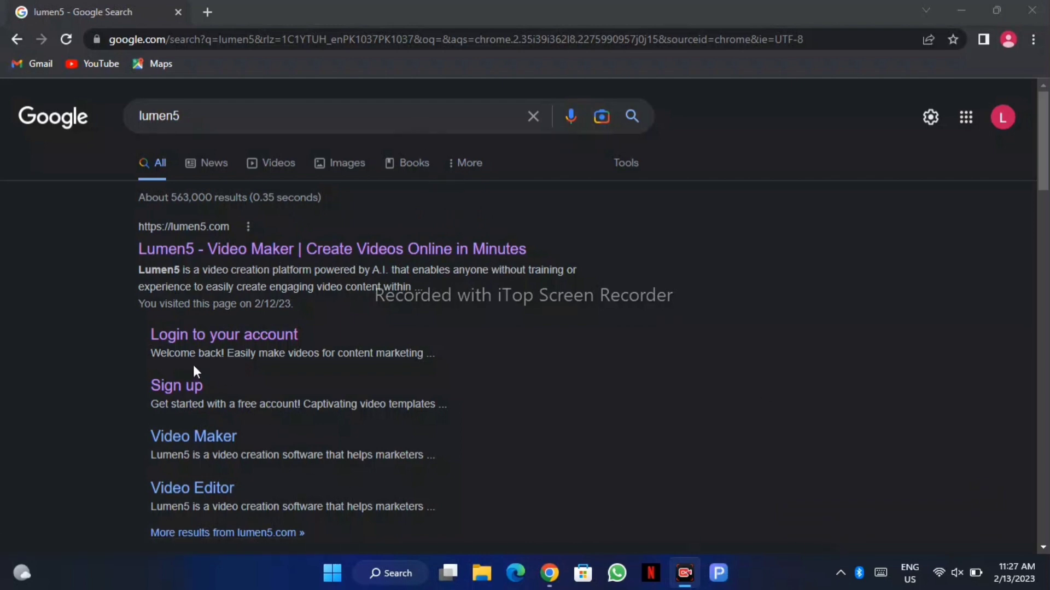
pyautogui.moveTo(176, 385)
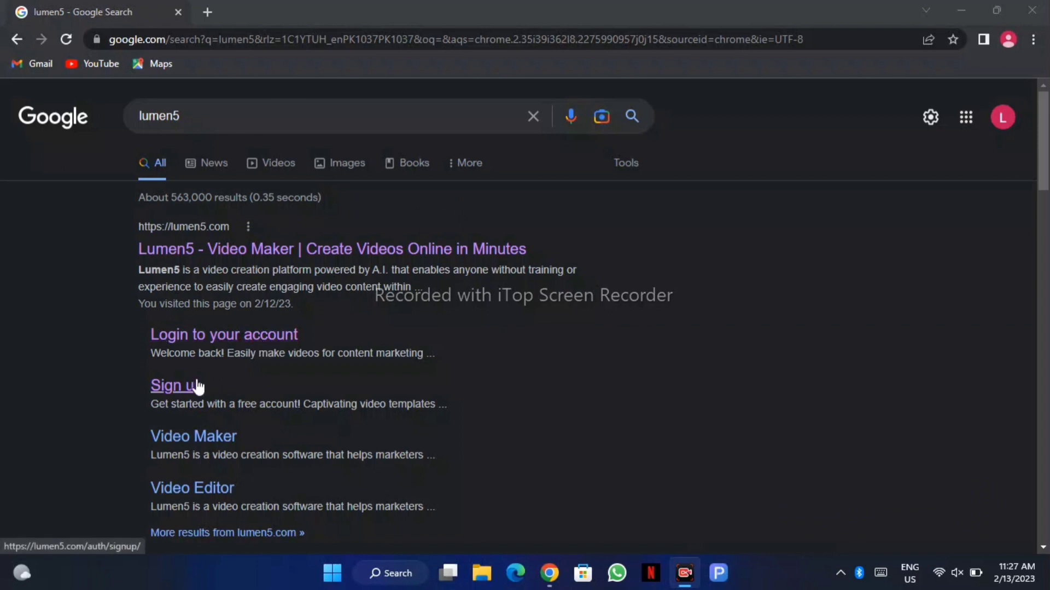
pyautogui.moveTo(224, 335)
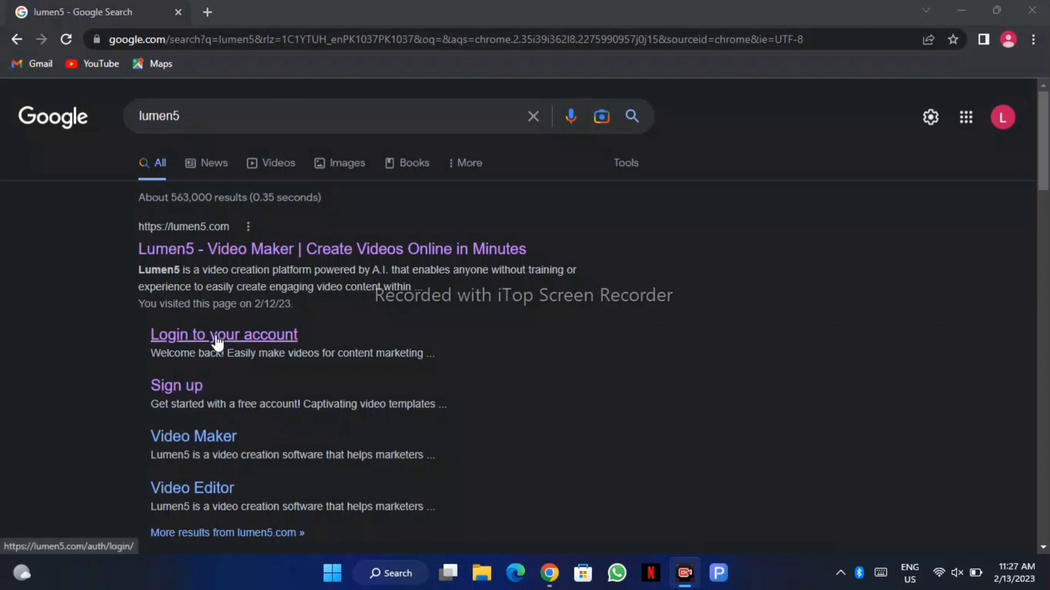
# - Reach the Lumen5 All videos dashboard via the 'Login to your account' result
pyautogui.click(223, 333)
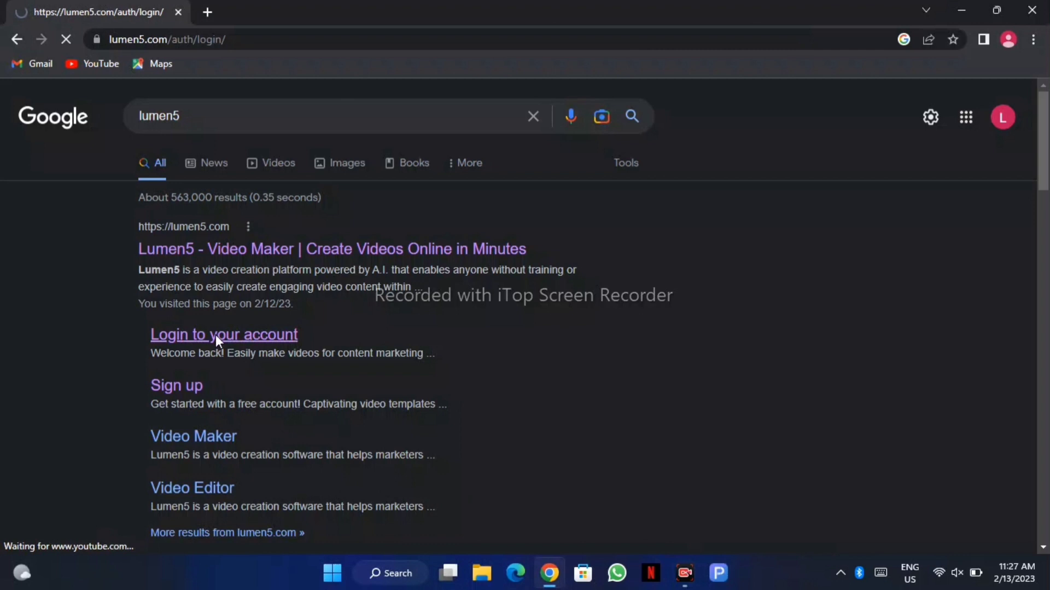
pyautogui.click(224, 335)
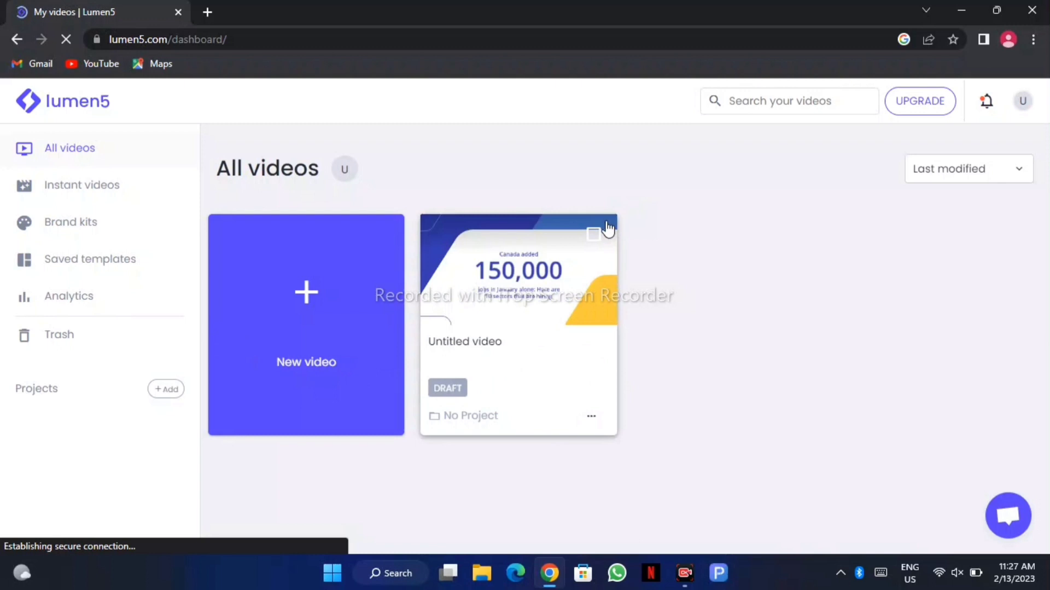
pyautogui.moveTo(850, 543)
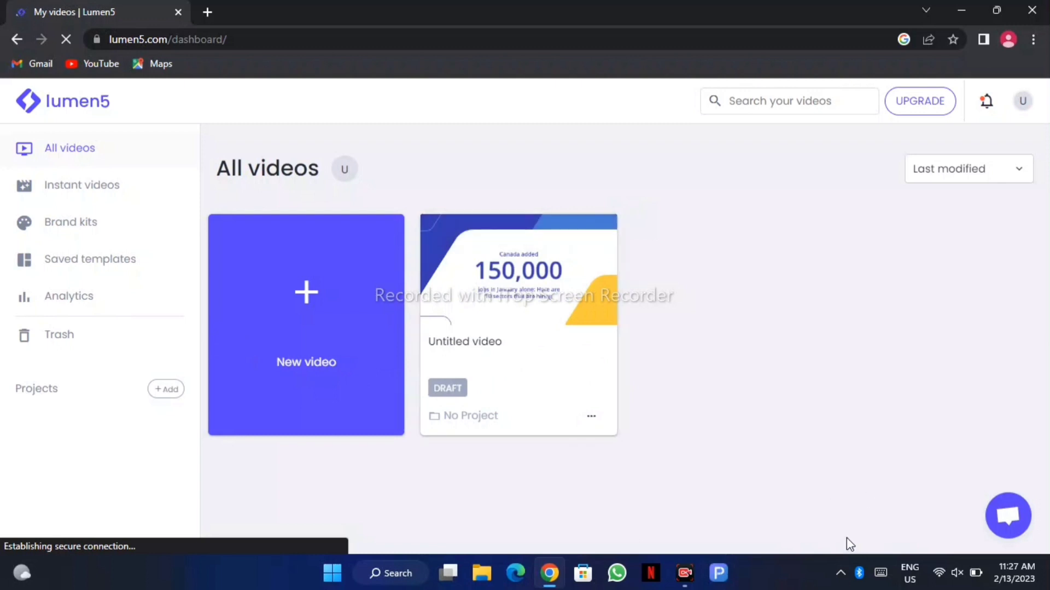
# - Create the 'Chat GPT' project and start a new video in it, reaching template selection
pyautogui.click(166, 388)
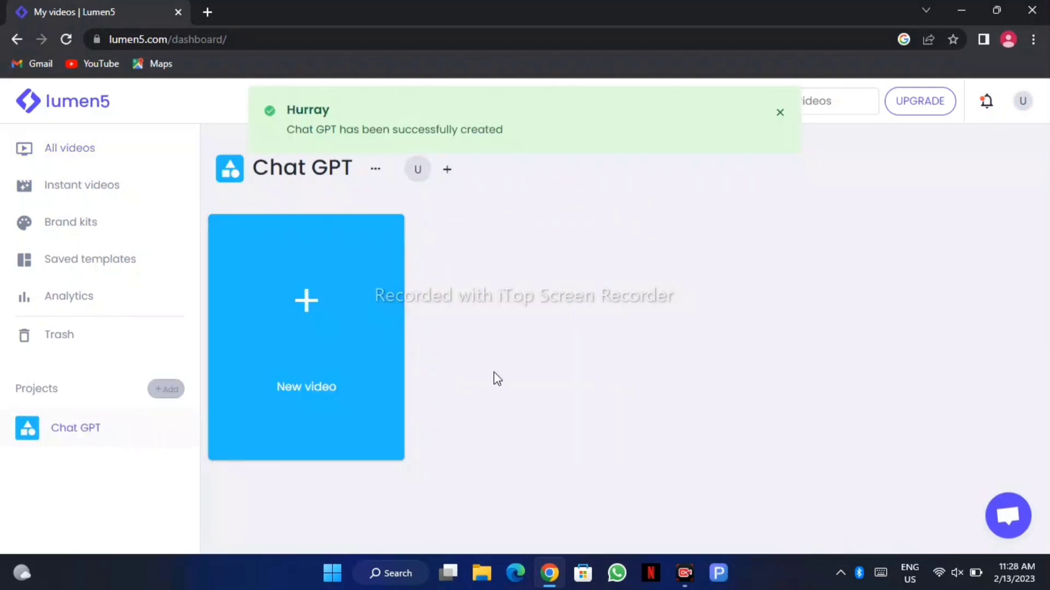
pyautogui.moveTo(319, 276)
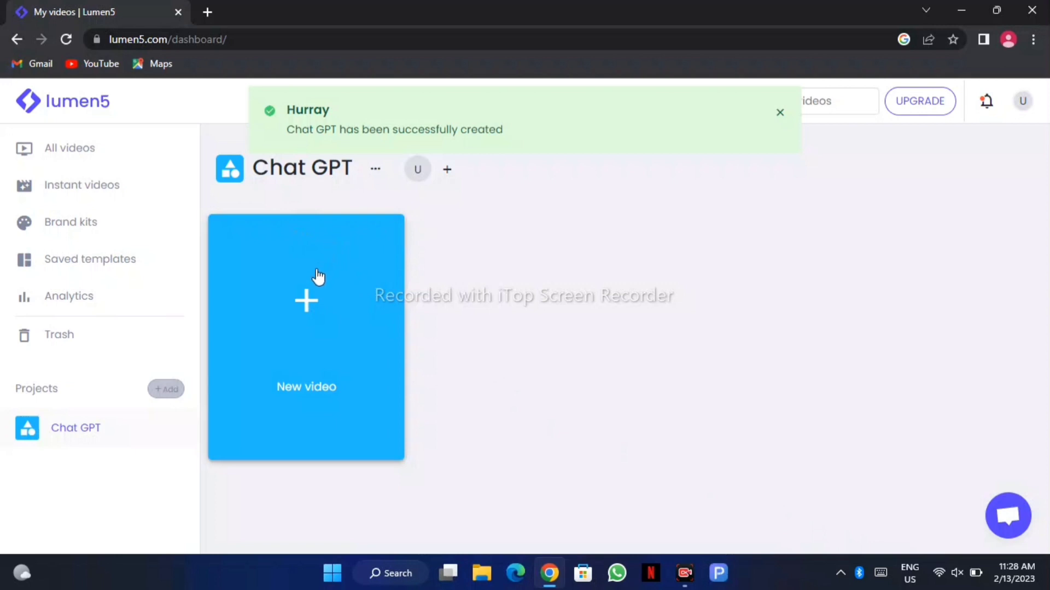
pyautogui.click(306, 302)
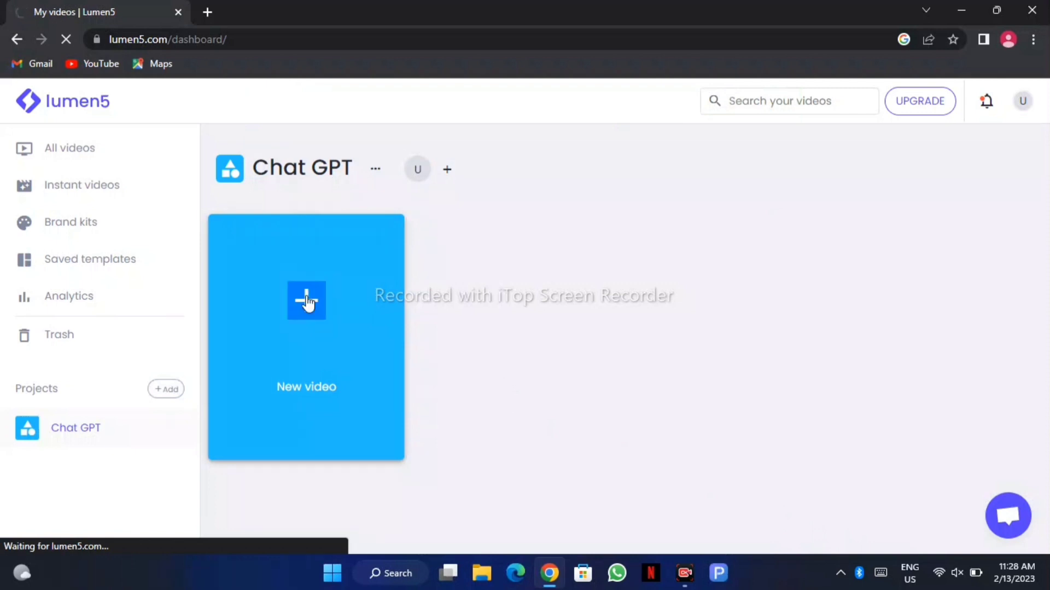
pyautogui.moveTo(82, 195)
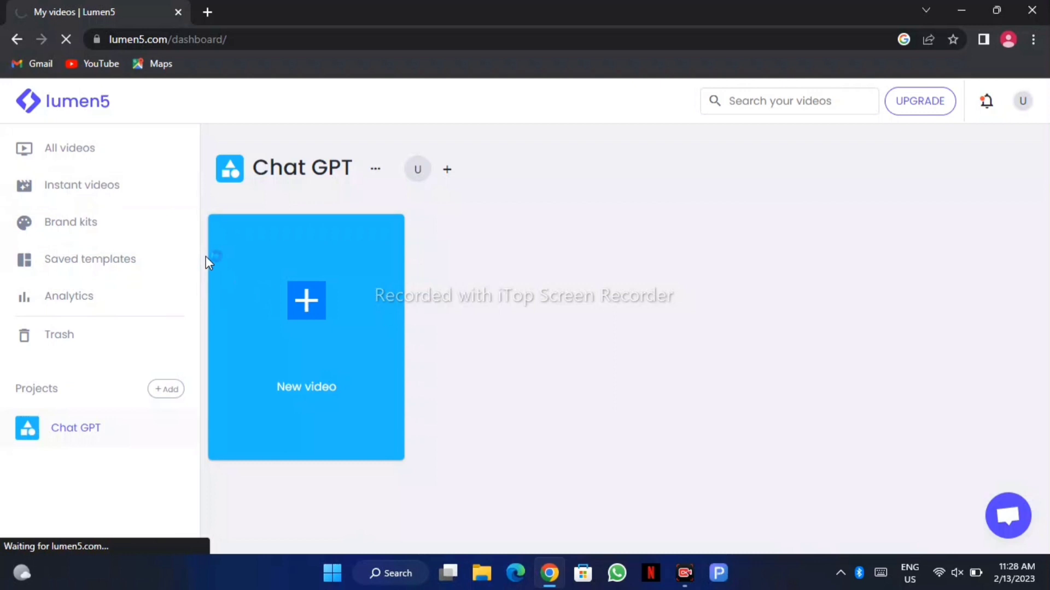
pyautogui.moveTo(230, 285)
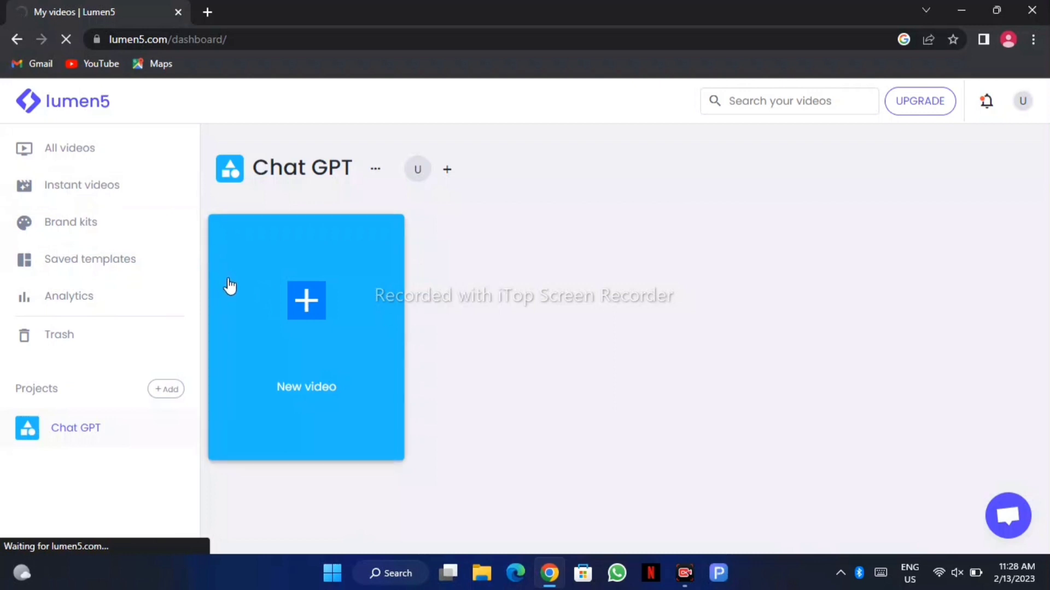
pyautogui.moveTo(234, 291)
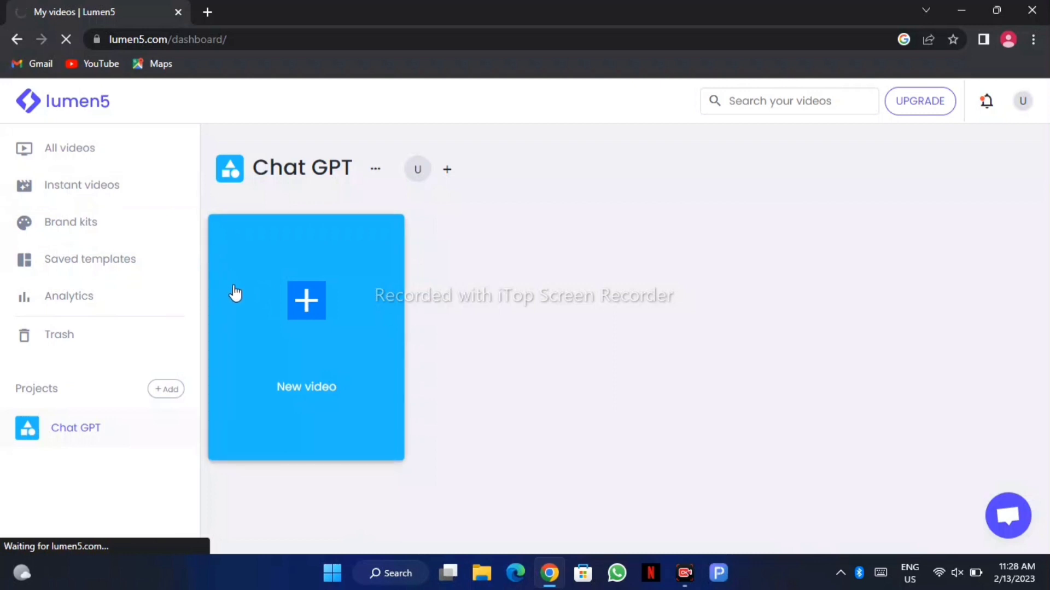
pyautogui.click(307, 299)
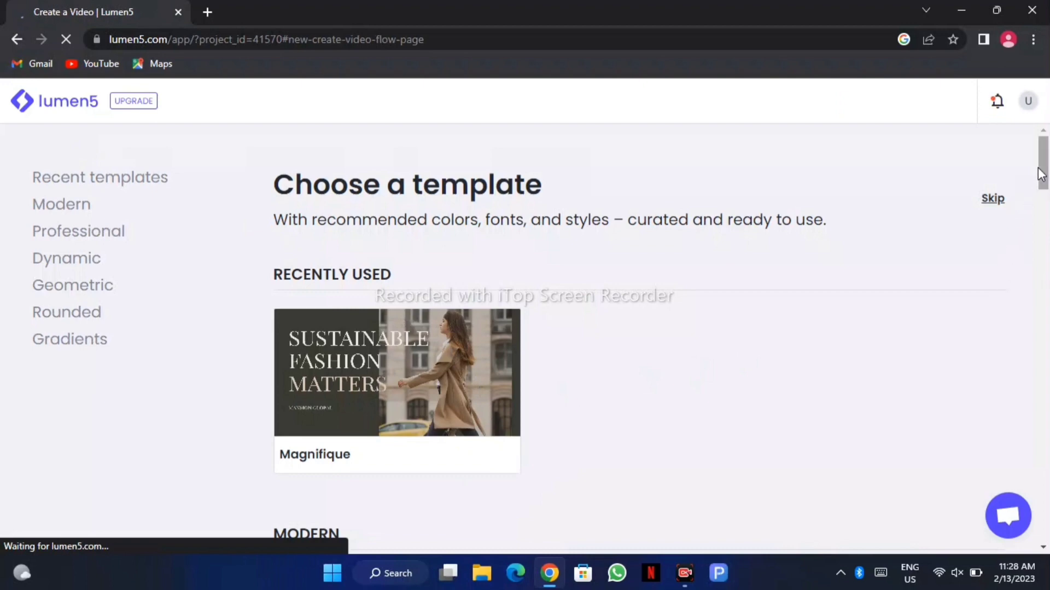
pyautogui.scroll(-3)
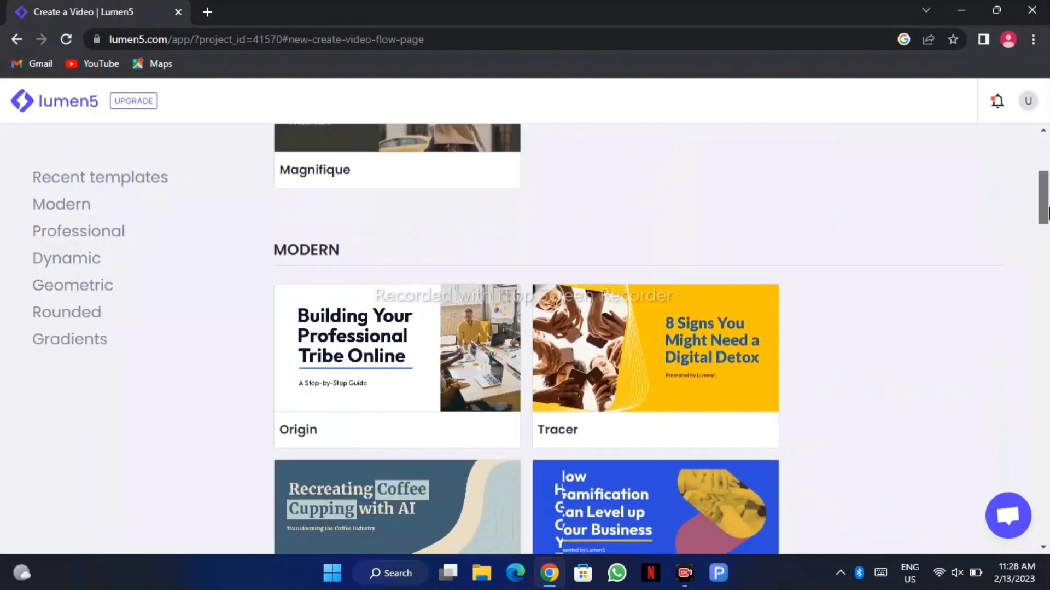
pyautogui.scroll(-3)
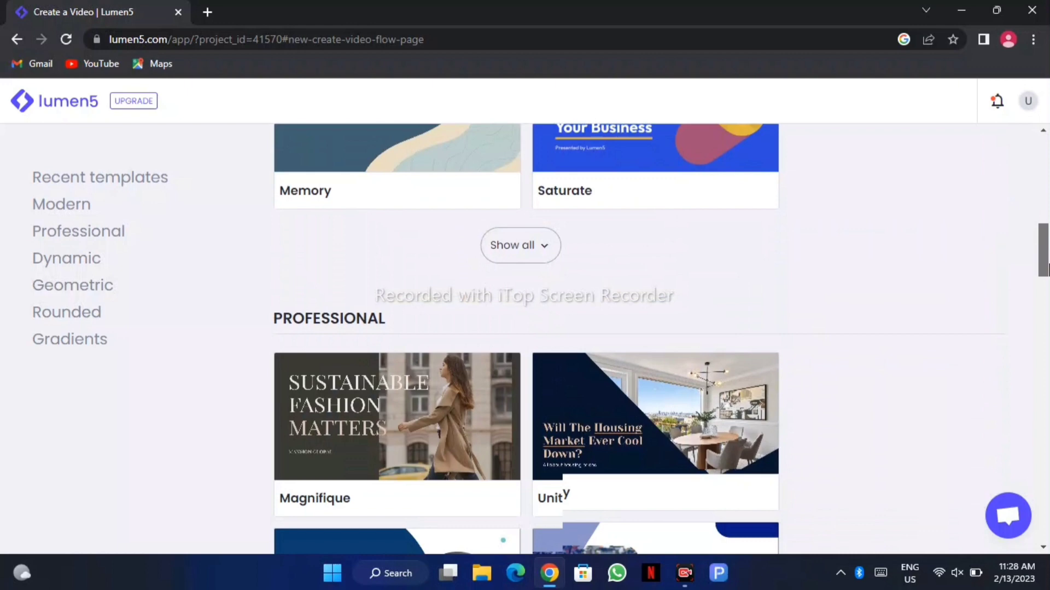
pyautogui.scroll(-3)
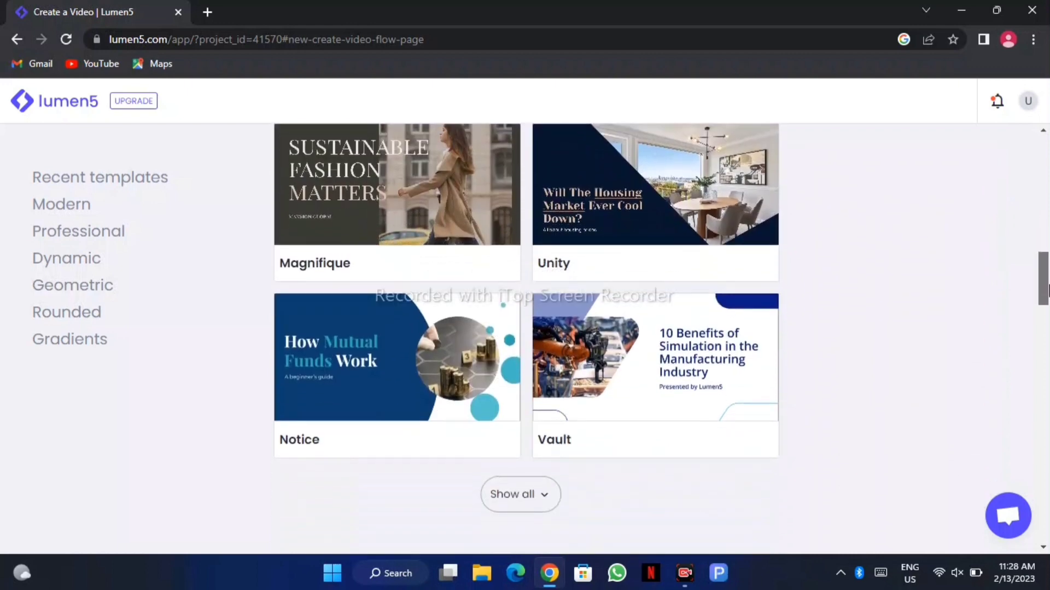
pyautogui.scroll(-3)
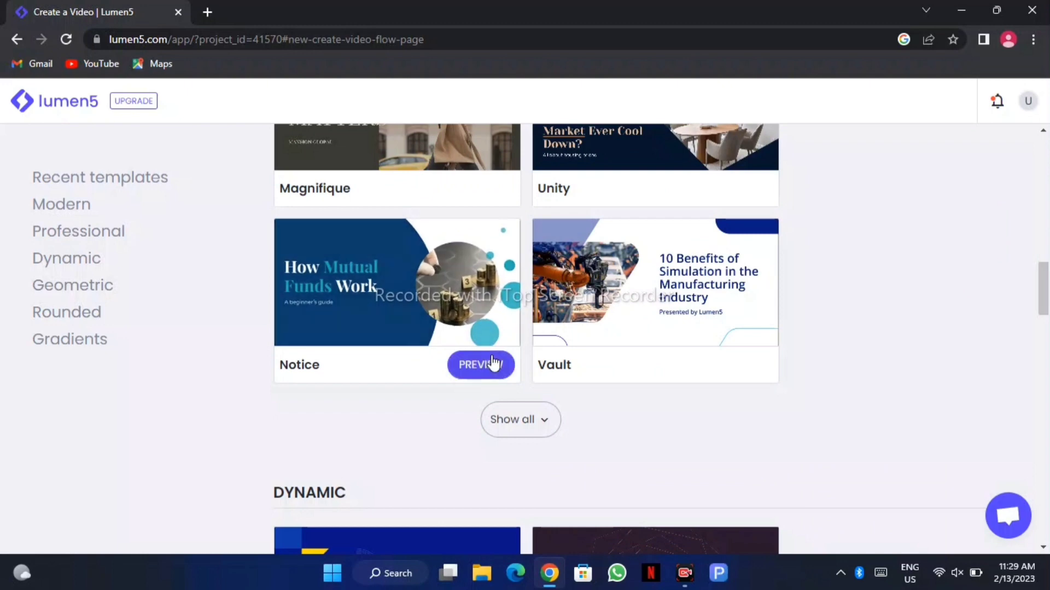
pyautogui.moveTo(448, 316)
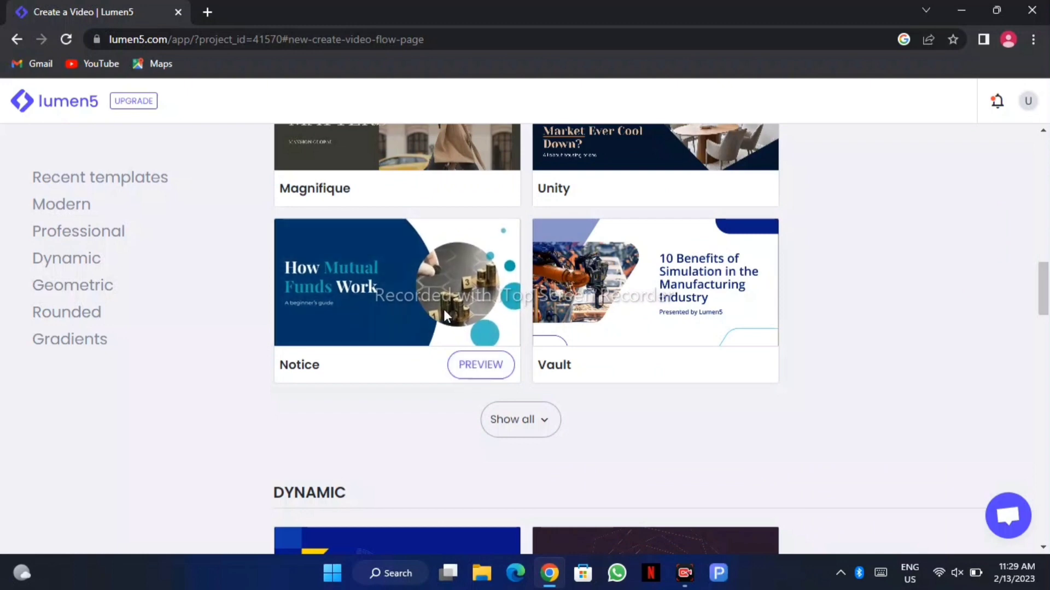
# - Preview the Notice template and apply it to open a new untitled video in the editor
pyautogui.click(480, 364)
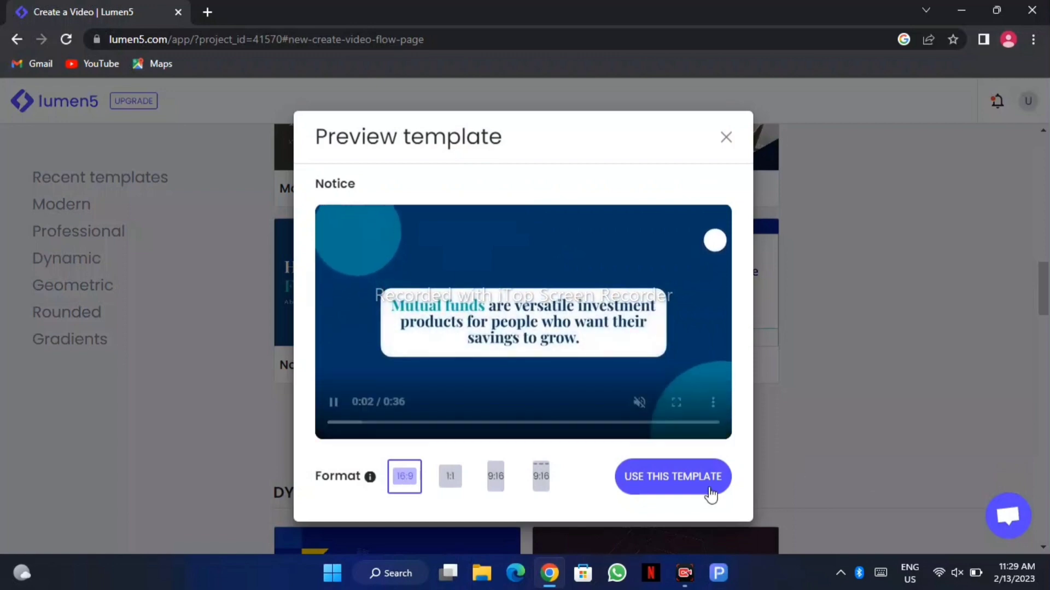
pyautogui.click(672, 476)
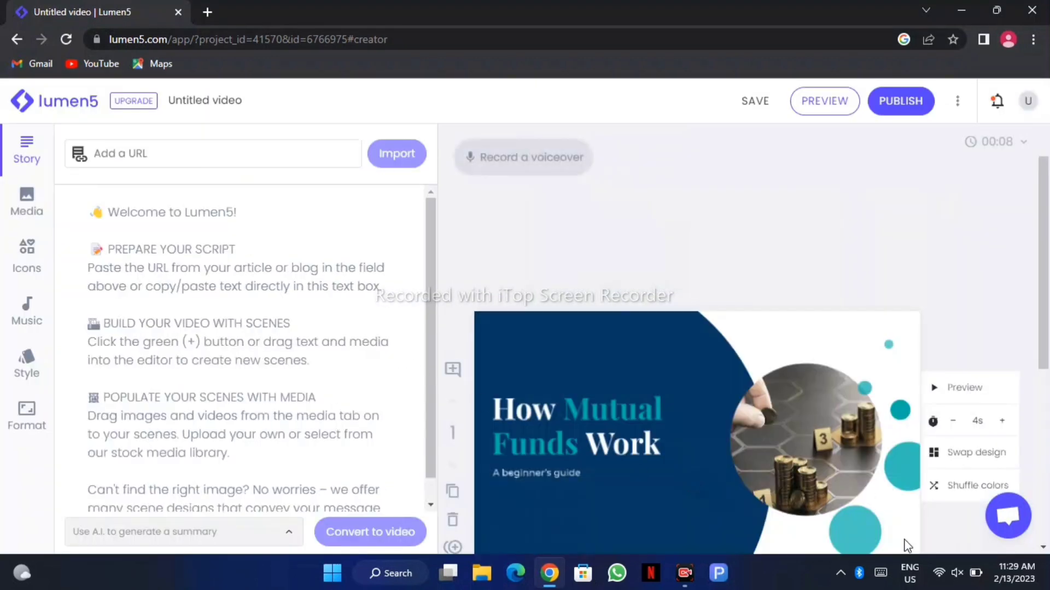
pyautogui.moveTo(177, 168)
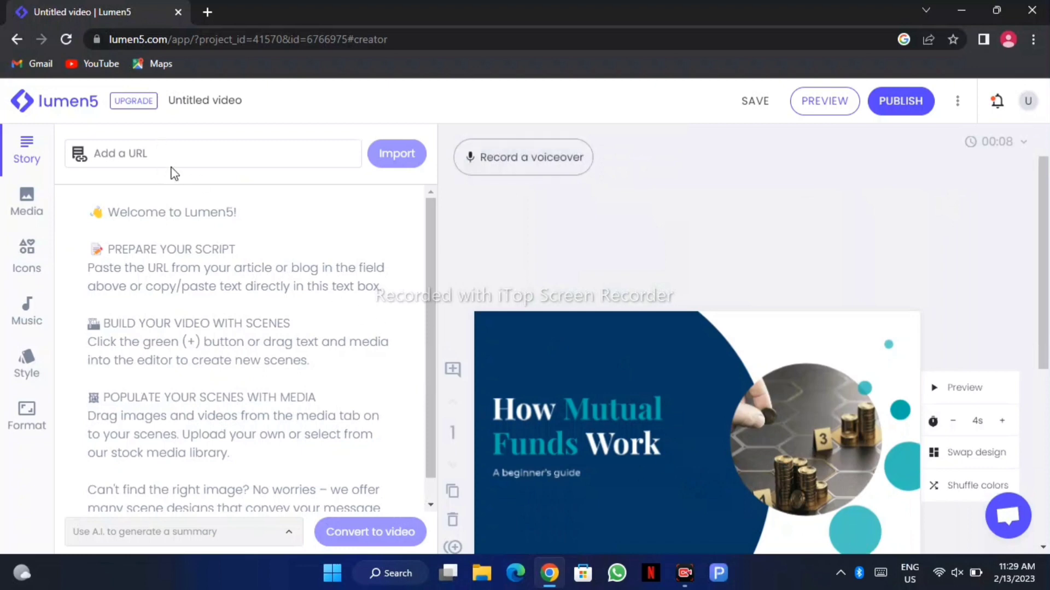
pyautogui.moveTo(963, 12)
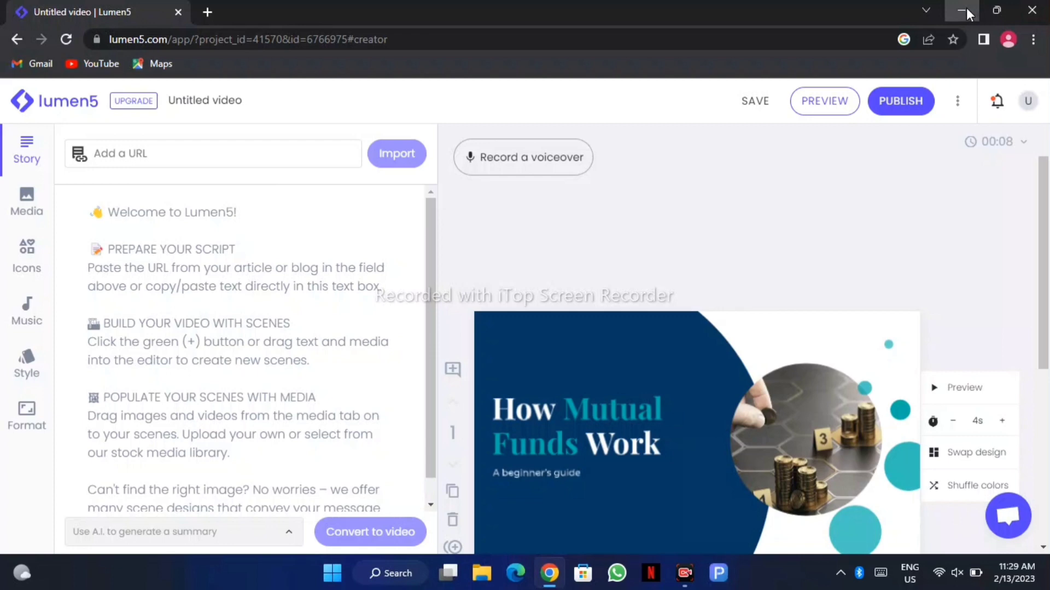
# - Launch a new Google Chrome window from the desktop and focus its address bar
pyautogui.click(963, 12)
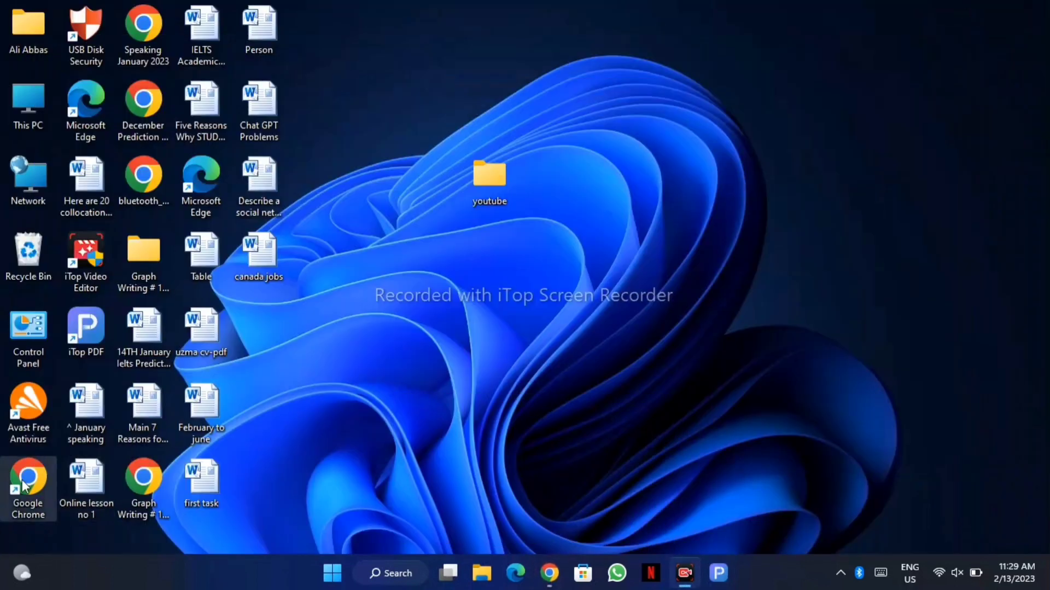
pyautogui.doubleClick(27, 486)
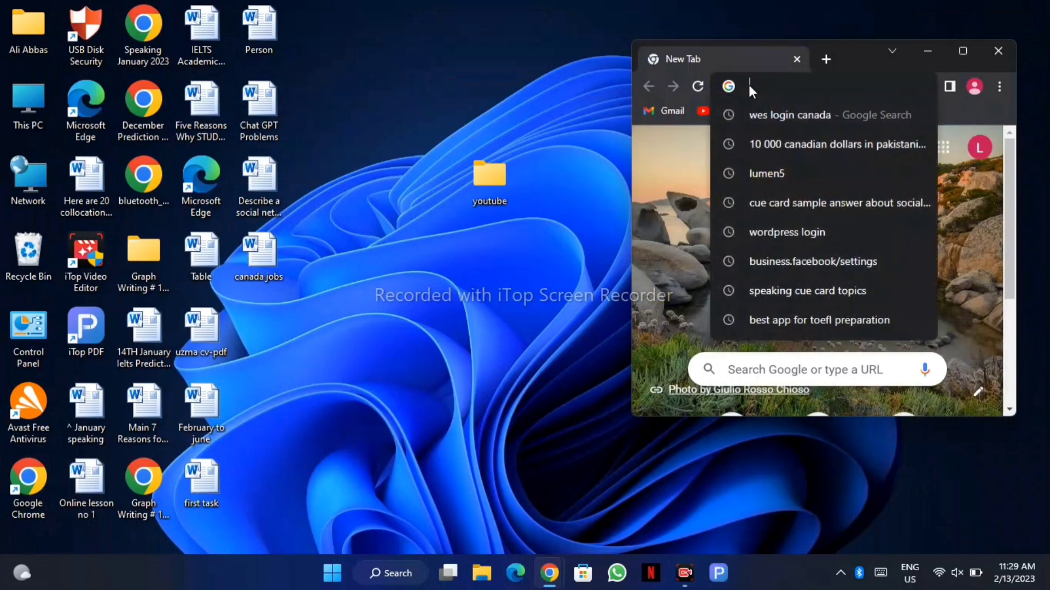
pyautogui.write('Ch')
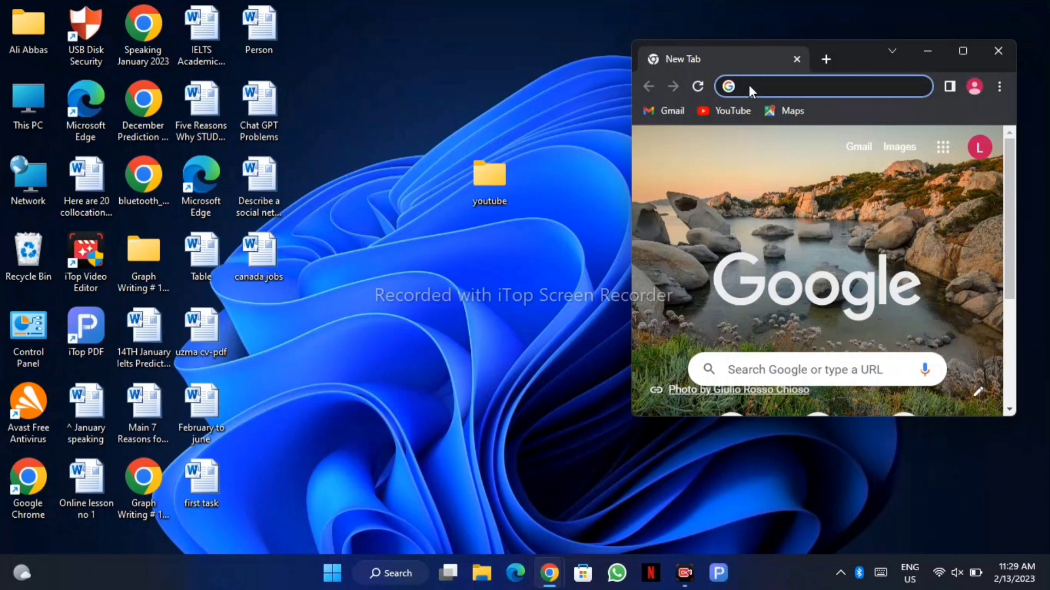
pyautogui.click(824, 85)
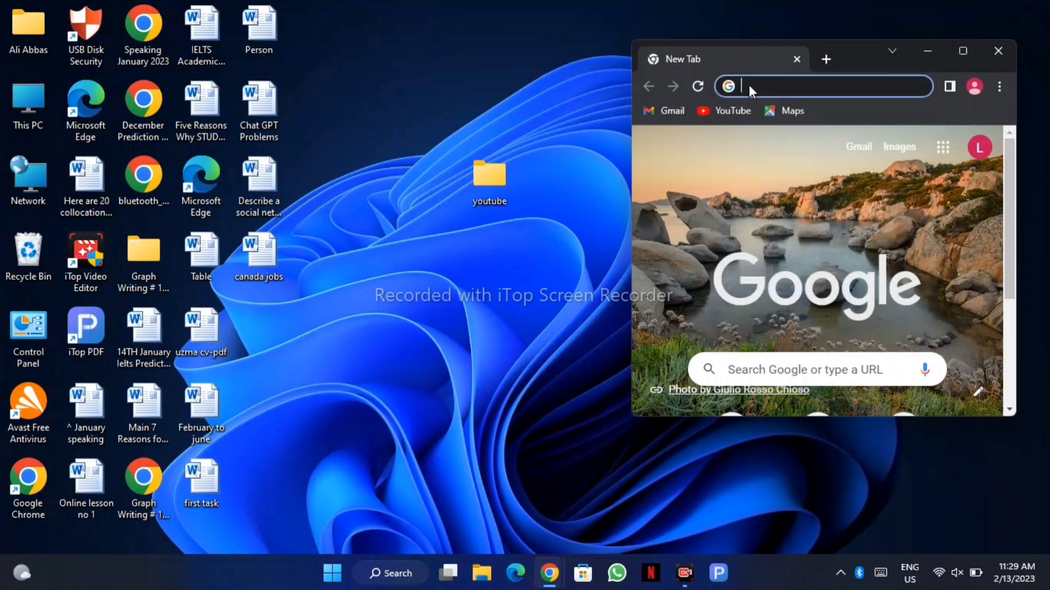
# - Search Google for 'Nom Chosky review', yielding Noam Chomsky review results
pyautogui.write('Nom C')
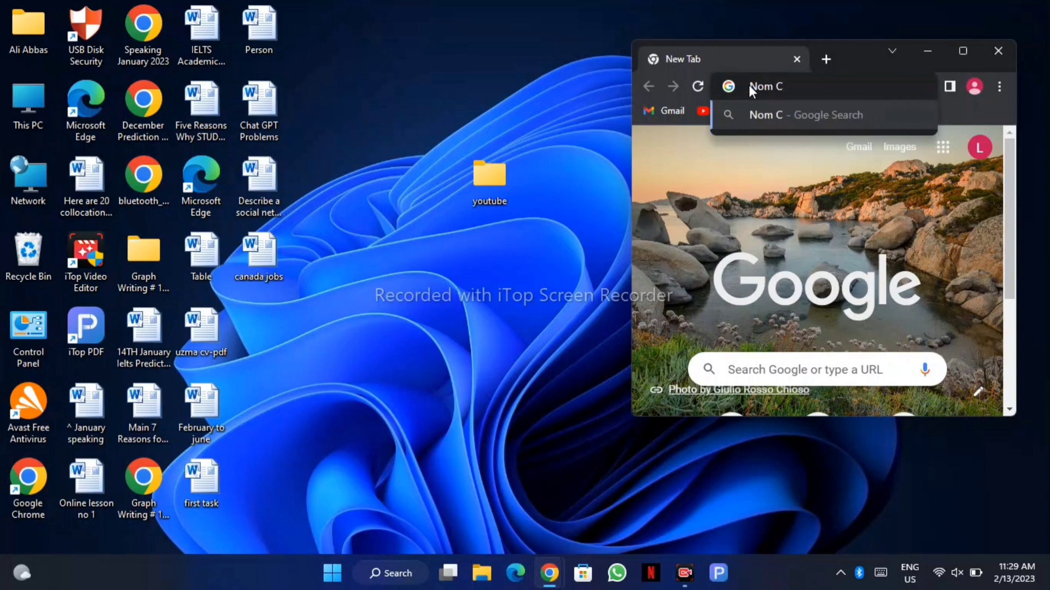
pyautogui.write('hosk')
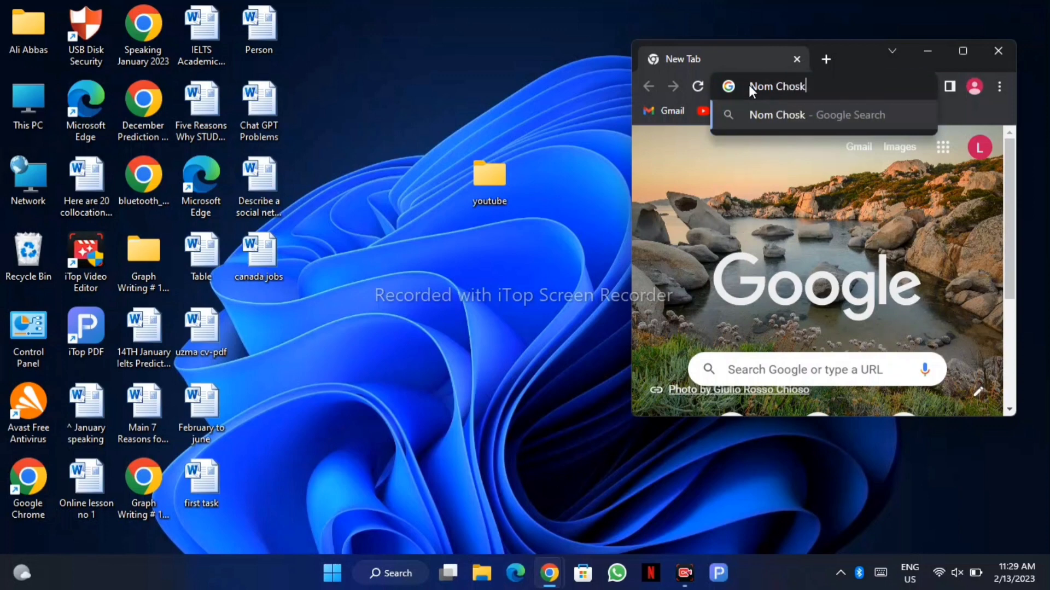
pyautogui.write('y')
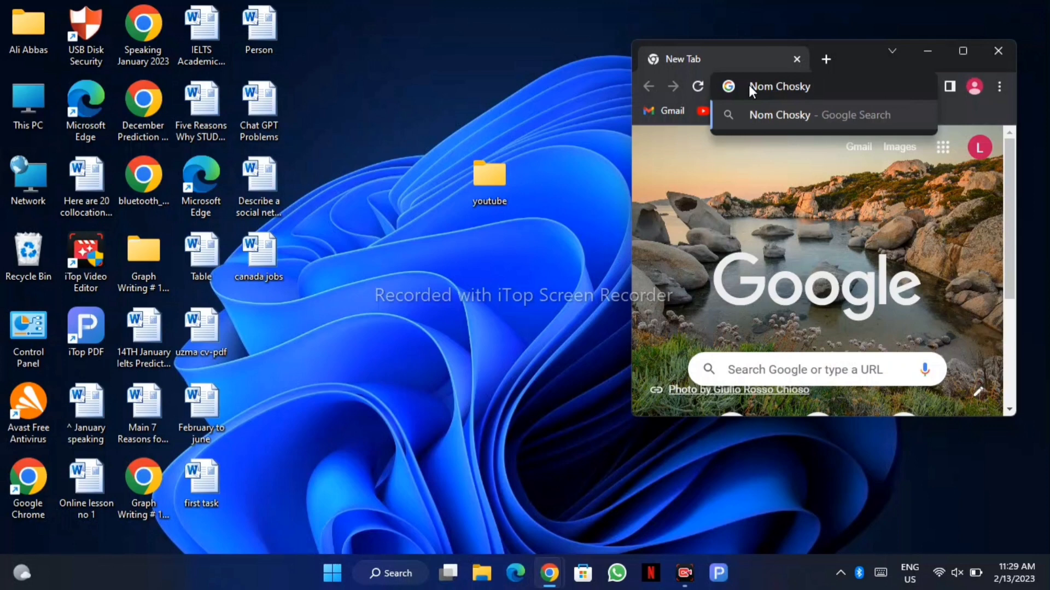
pyautogui.write('rev')
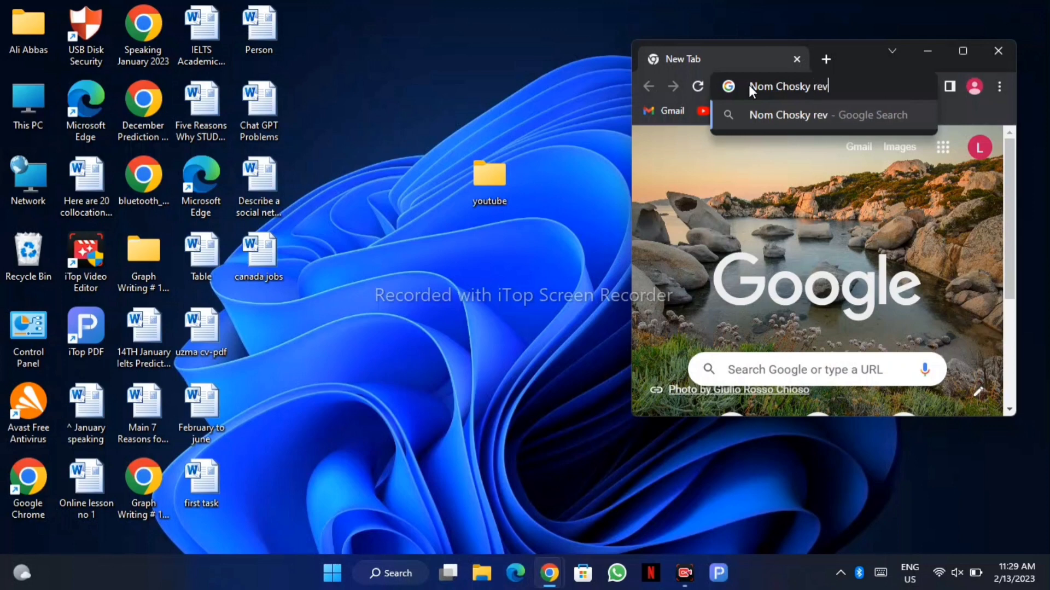
pyautogui.write('iew')
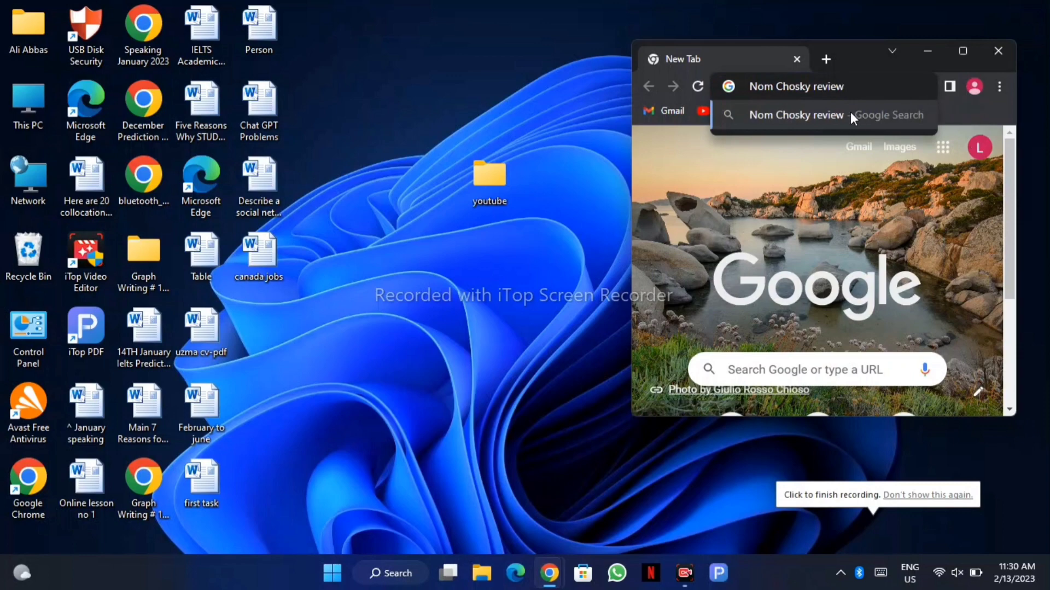
pyautogui.press('Return')
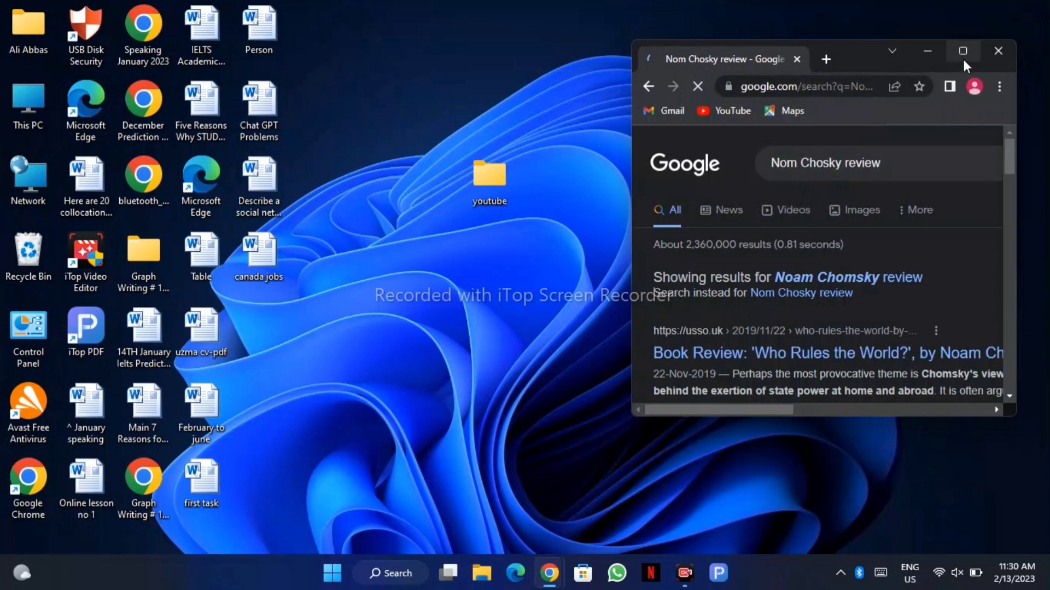
# - Maximize Chrome, glance at the usso.uk 'Who Rules the World?' review, and return to results
pyautogui.click(963, 52)
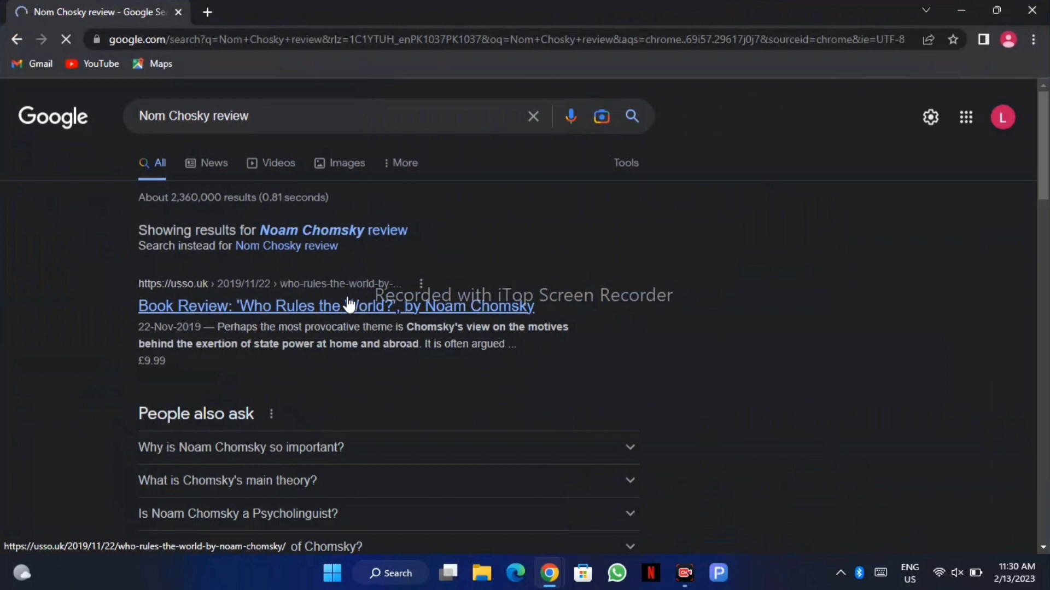
pyautogui.click(336, 305)
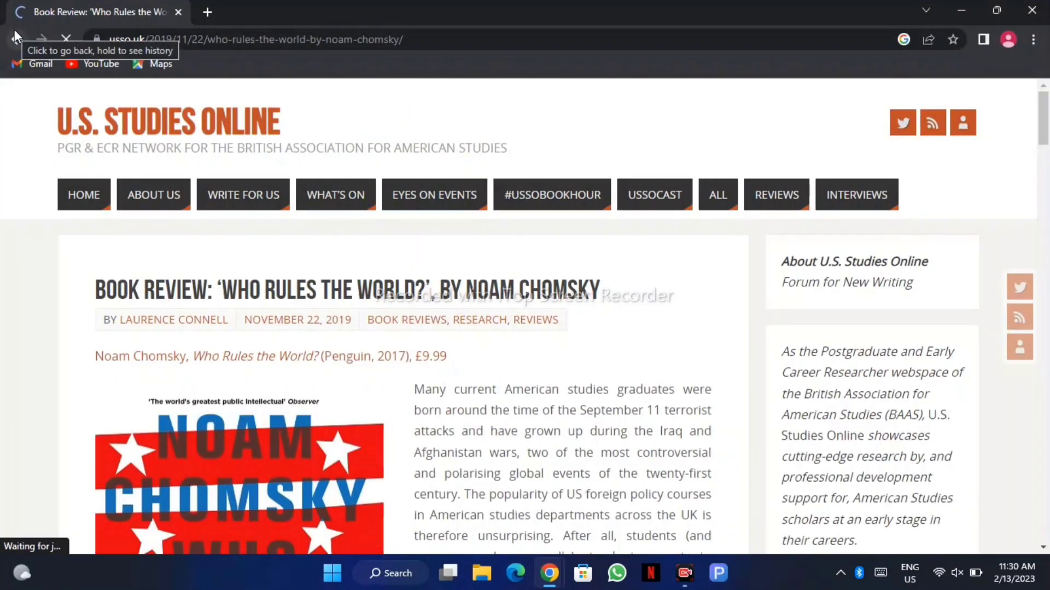
pyautogui.click(17, 39)
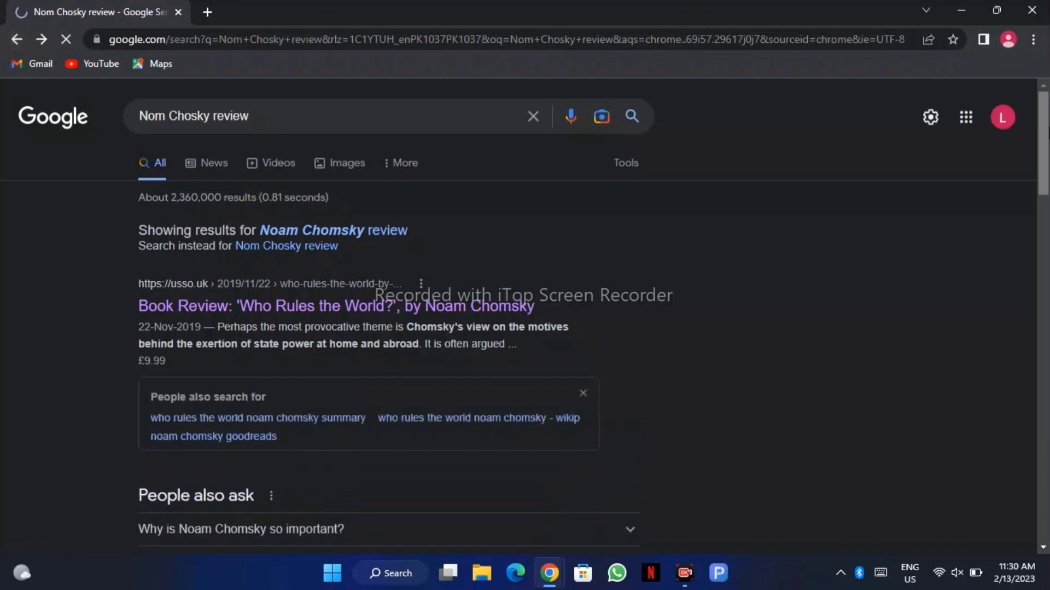
# - Scroll down the Google results toward the 'Why is Noam Chomsky so important?' answer
pyautogui.scroll(-3)
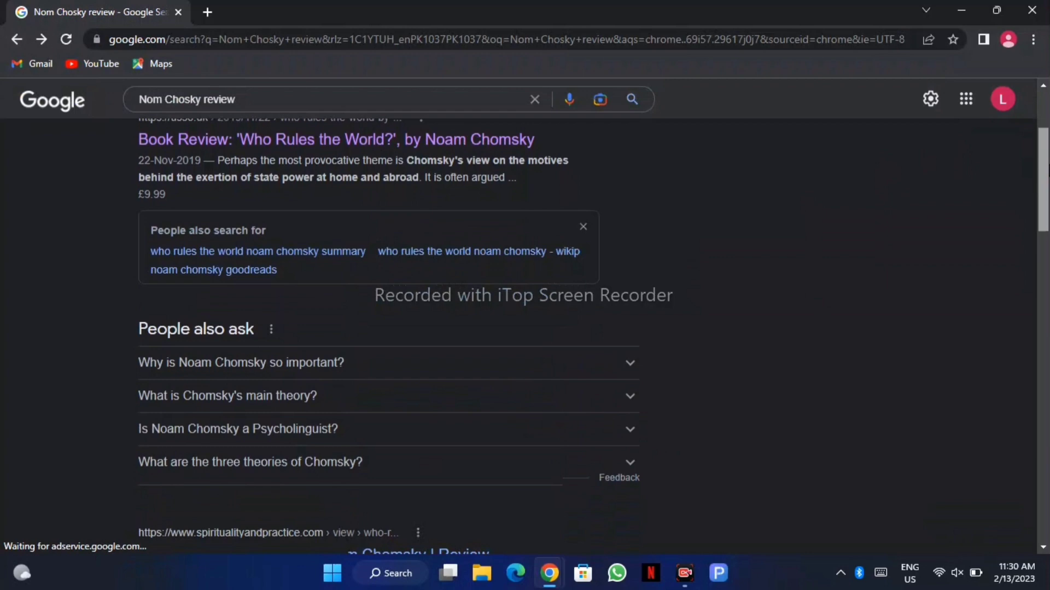
pyautogui.scroll(-3)
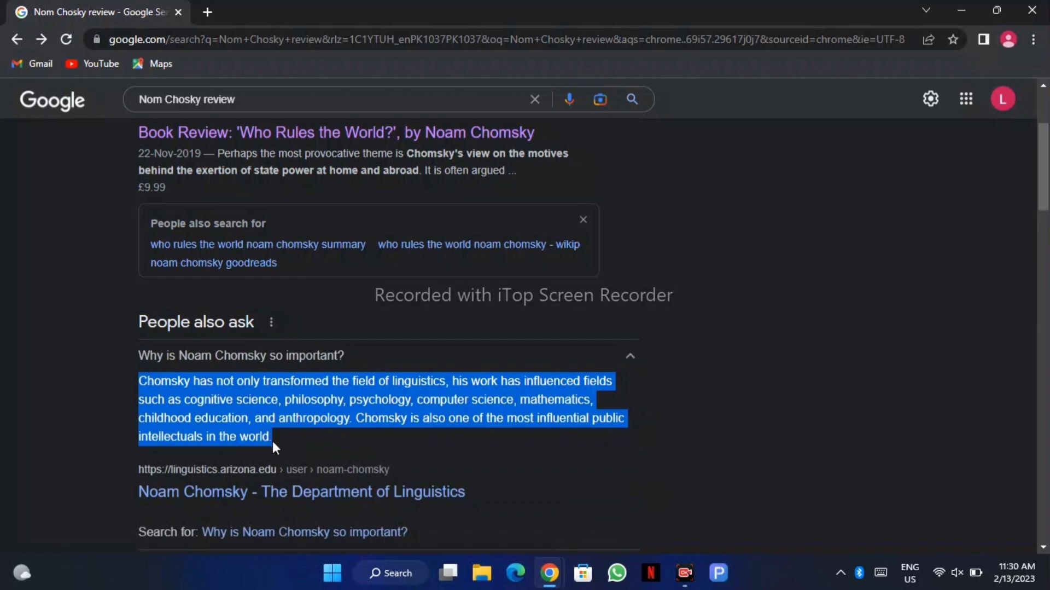
pyautogui.moveTo(360, 145)
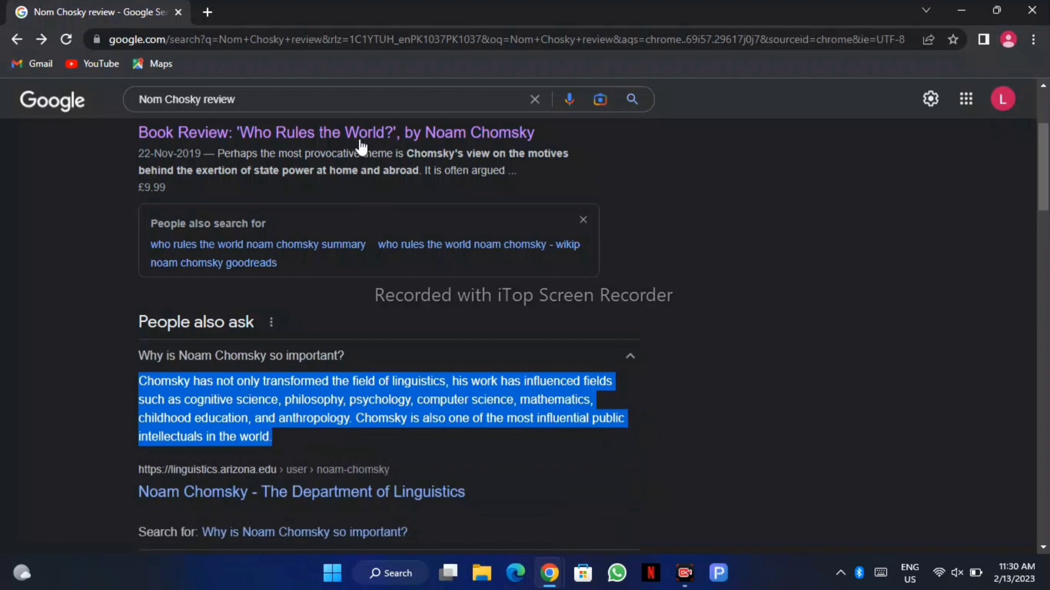
pyautogui.moveTo(880, 554)
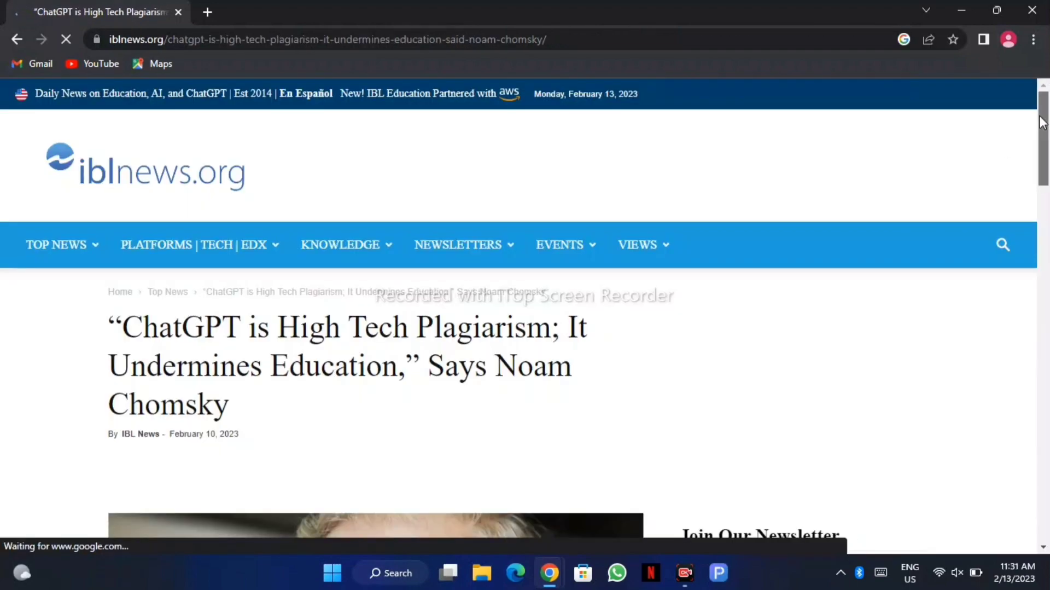
# - Scroll through the iblnews.org article on Chomsky calling ChatGPT plagiarism
pyautogui.scroll(-3)
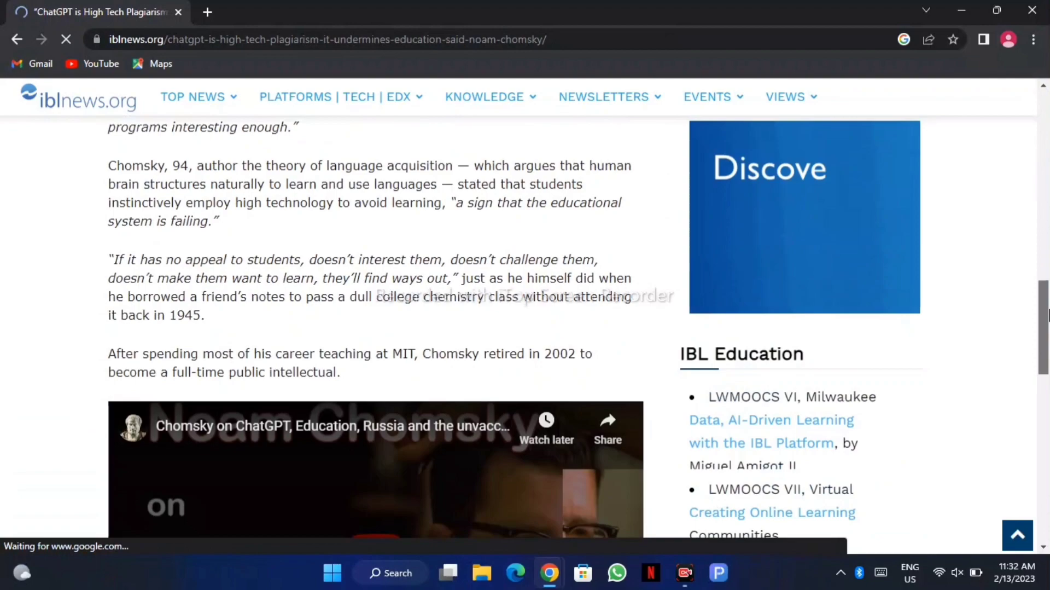
pyautogui.scroll(-3)
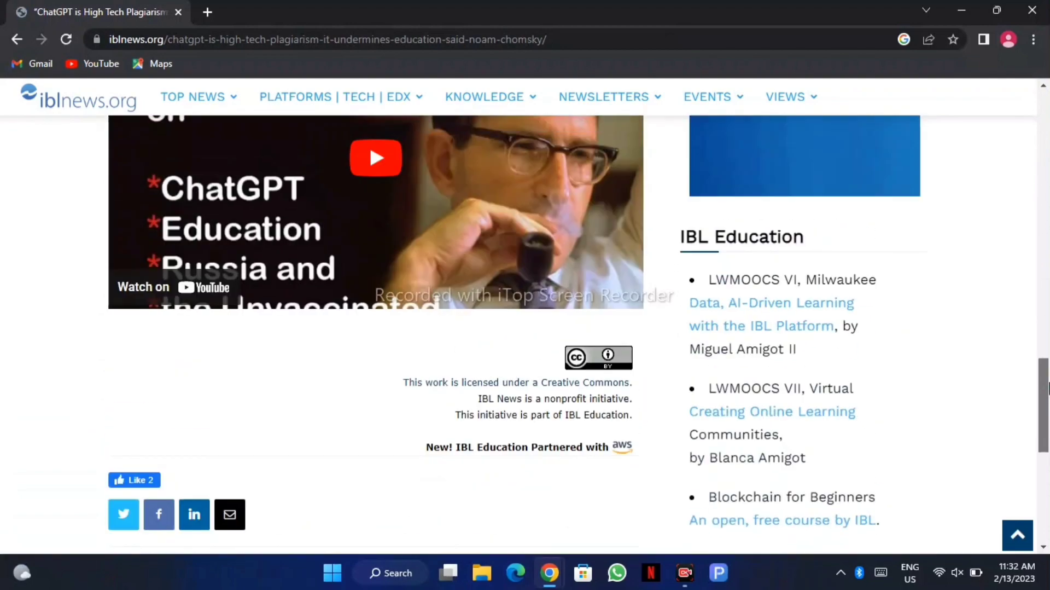
pyautogui.scroll(3)
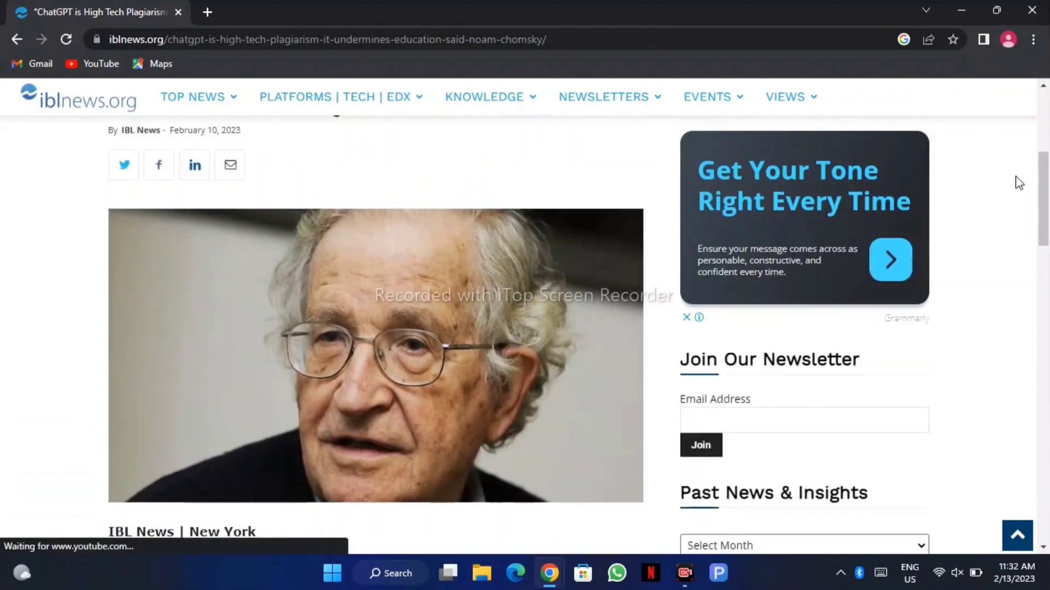
pyautogui.moveTo(1033, 39)
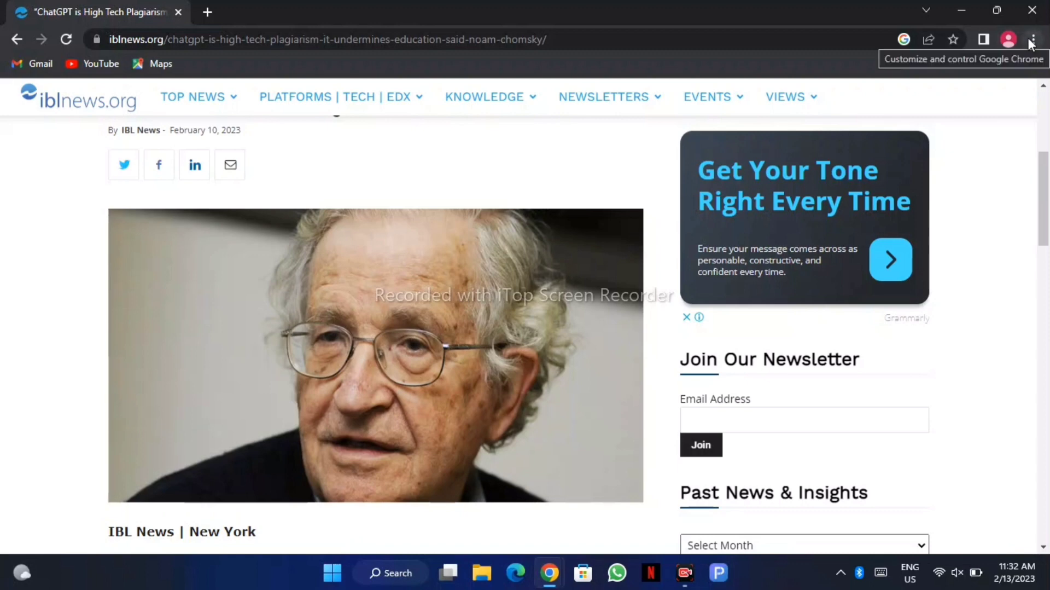
# - Dismiss Chrome's options menu and switch back to the untitled Lumen5 video window
pyautogui.click(1034, 39)
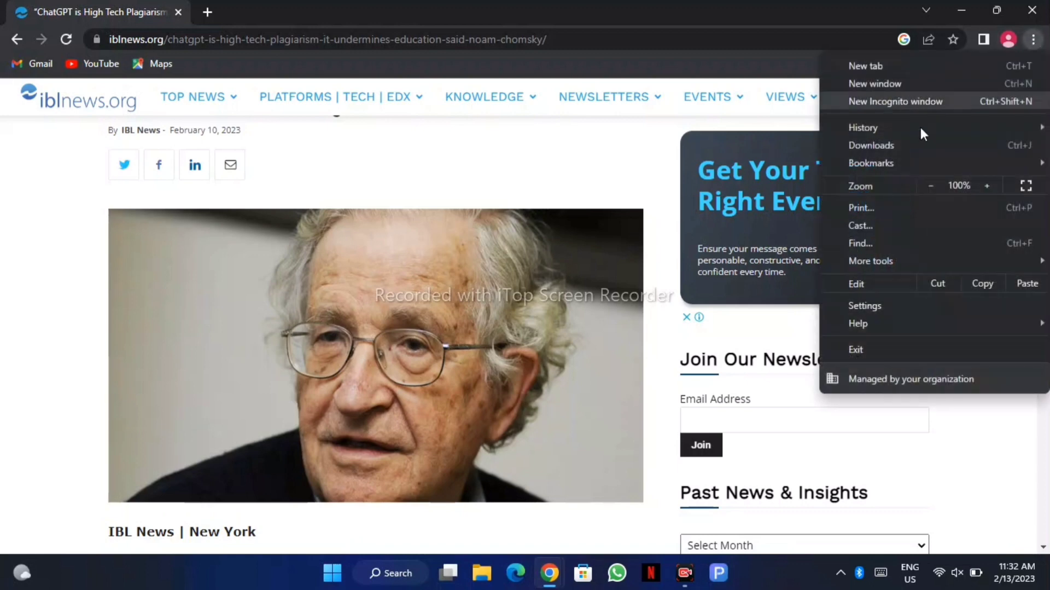
pyautogui.click(871, 260)
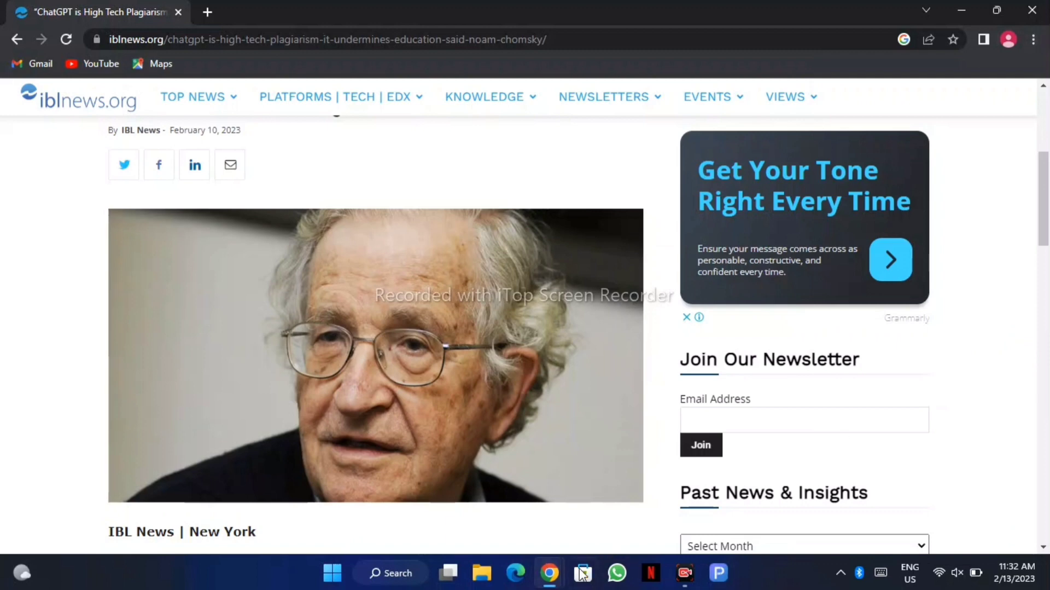
pyautogui.moveTo(549, 573)
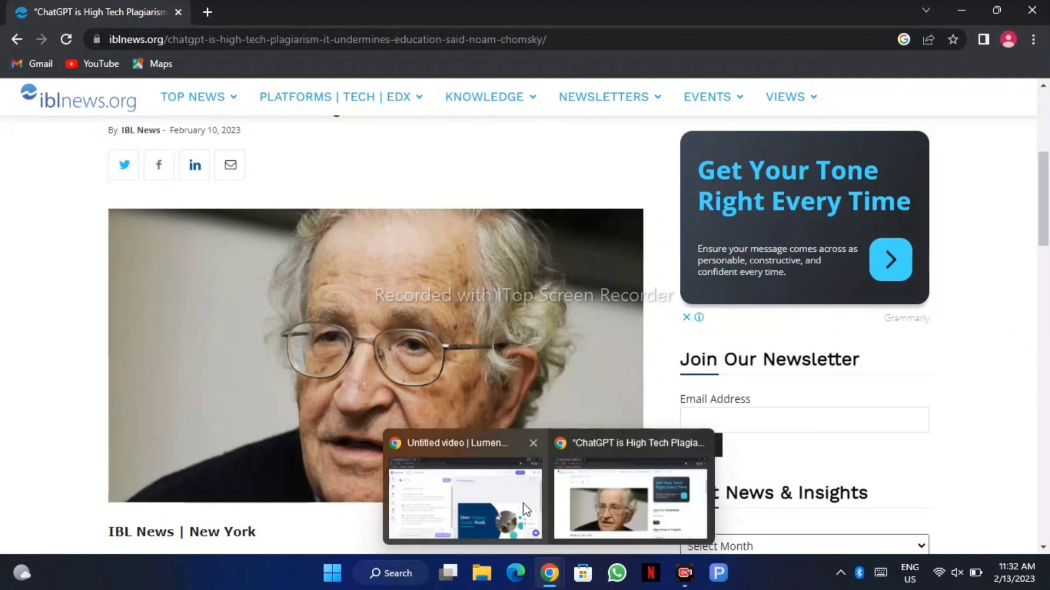
pyautogui.click(462, 502)
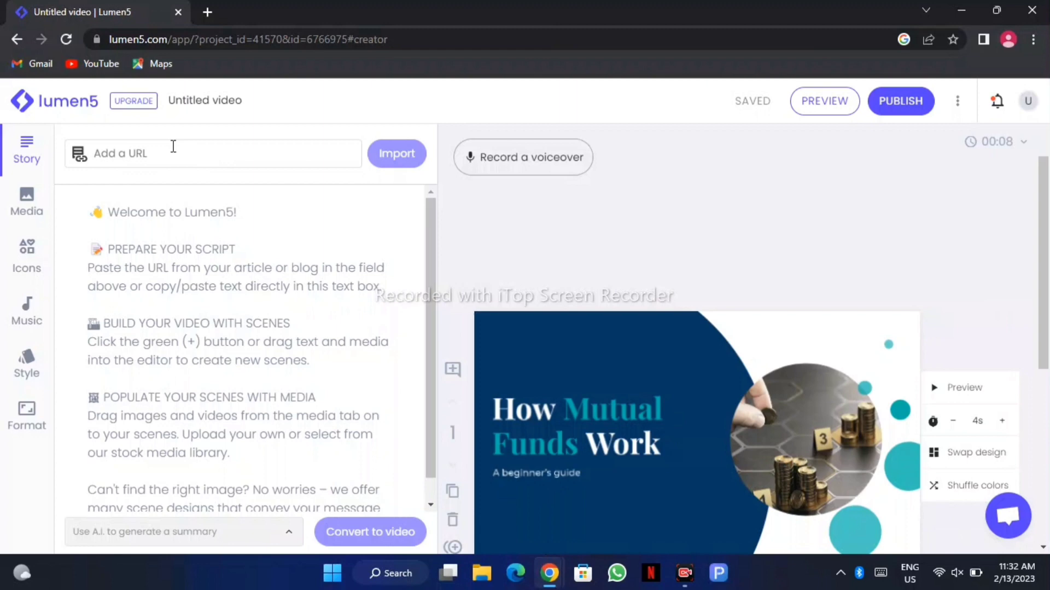
# - Enter the iblnews.org article link in the Story panel's 'Add a URL' box for import
pyautogui.click(212, 154)
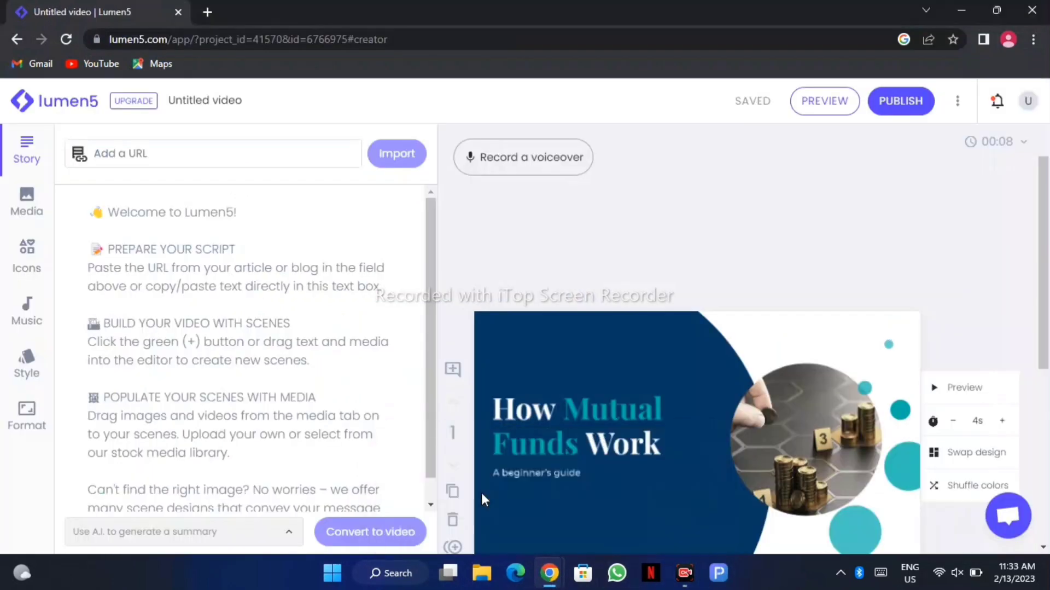
pyautogui.click(212, 153)
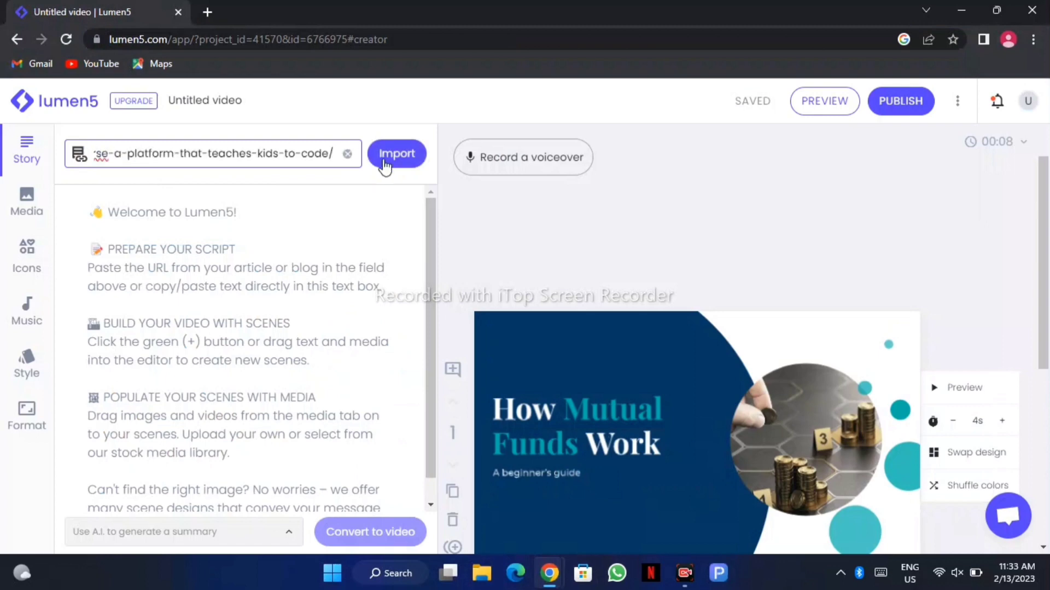
pyautogui.click(396, 153)
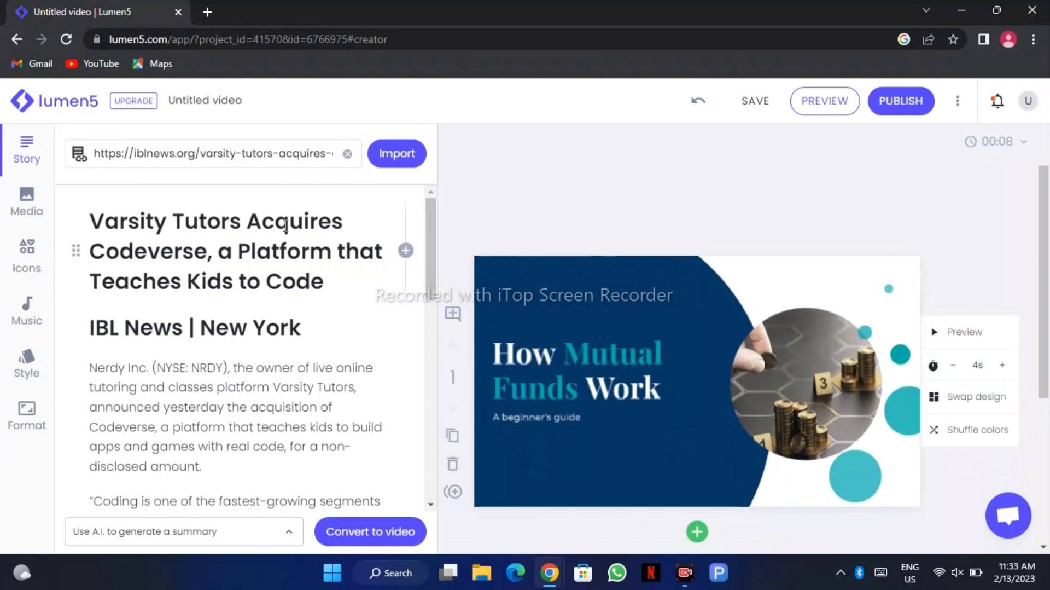
pyautogui.moveTo(406, 250)
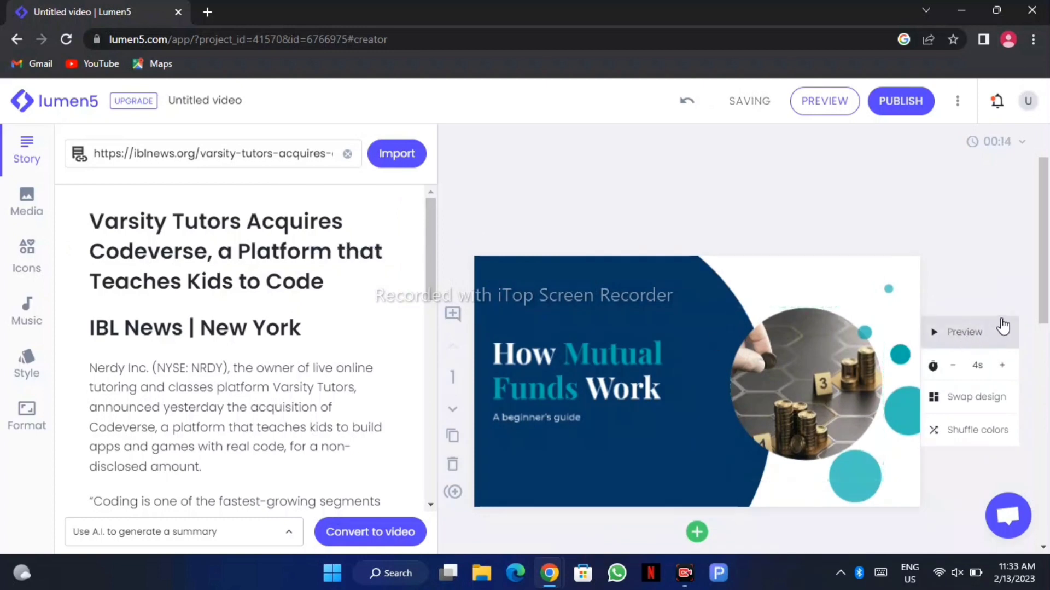
pyautogui.scroll(-3)
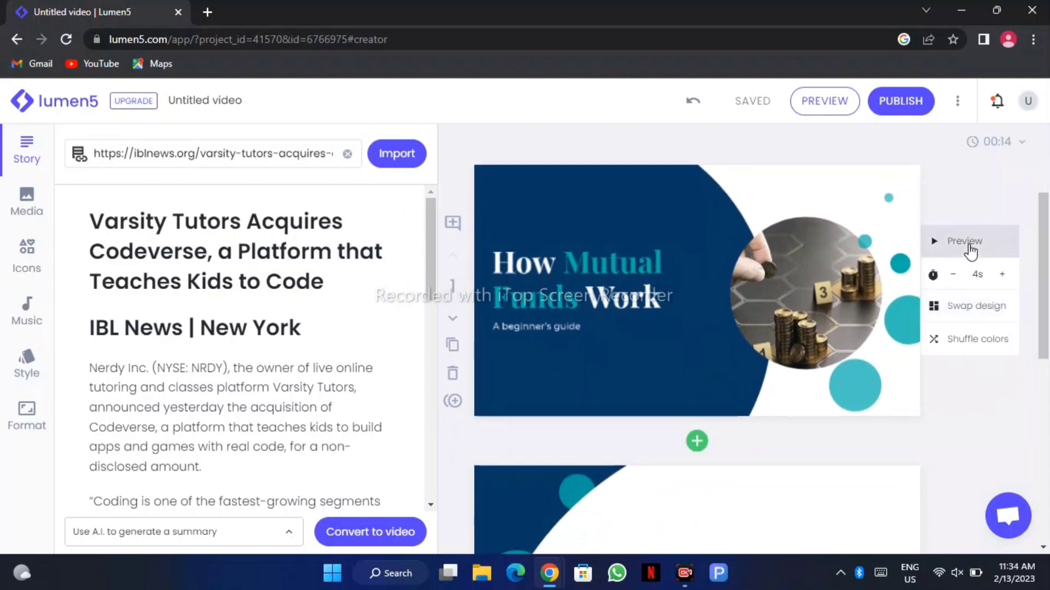
pyautogui.click(965, 241)
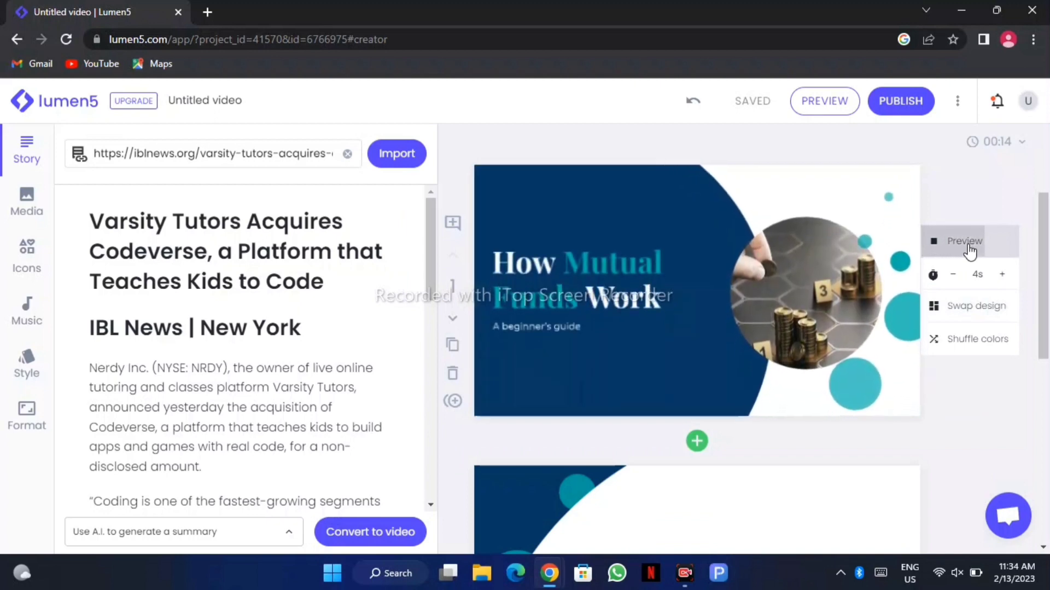
pyautogui.click(965, 241)
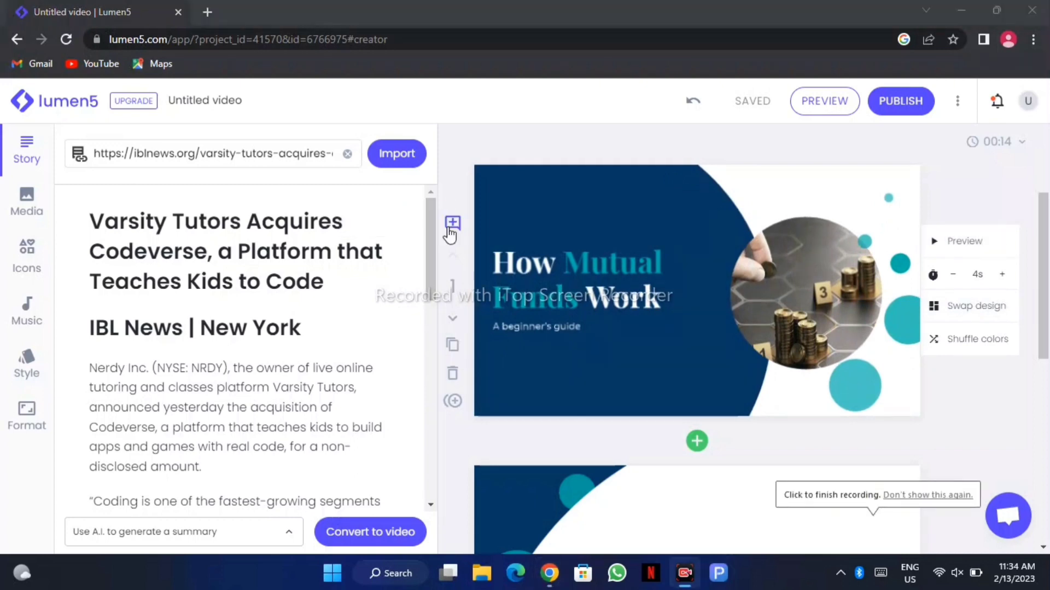
# - Turn the Nerdy Inc. acquisition paragraph into a second scene
pyautogui.scroll(-3)
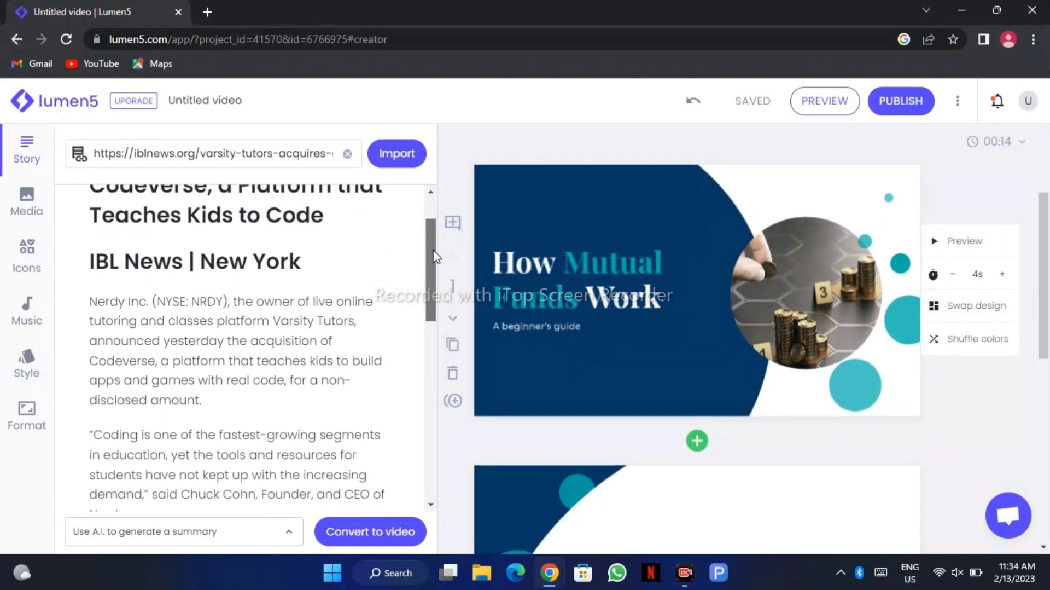
pyautogui.moveTo(406, 349)
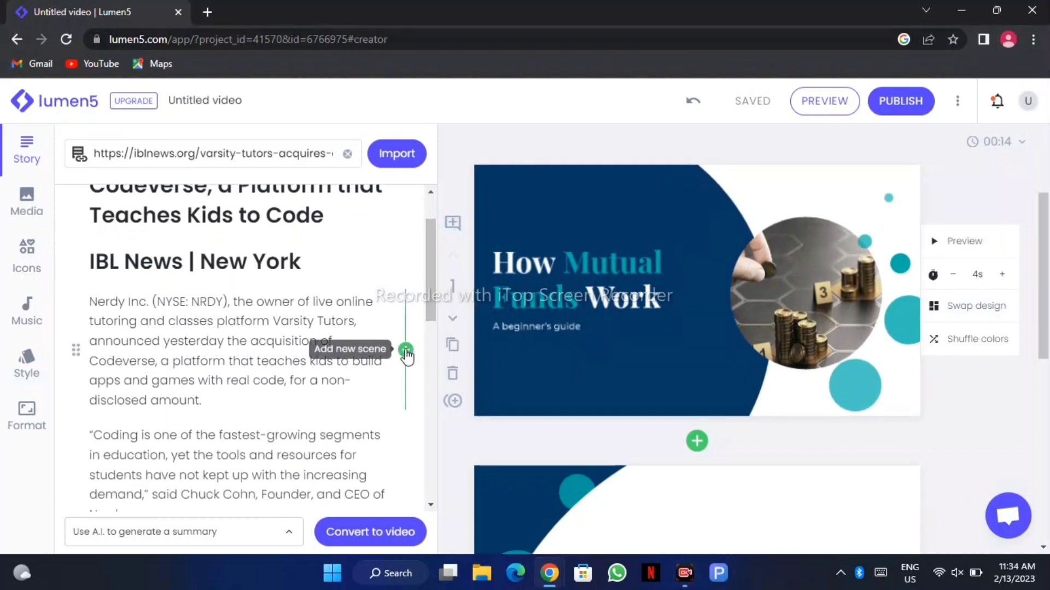
pyautogui.click(407, 351)
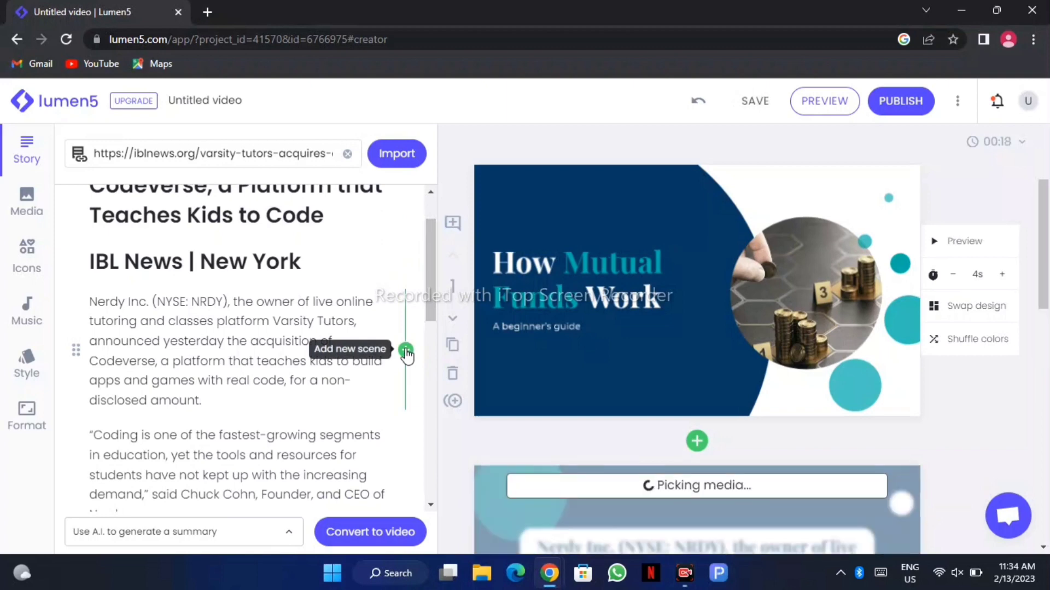
pyautogui.moveTo(720, 472)
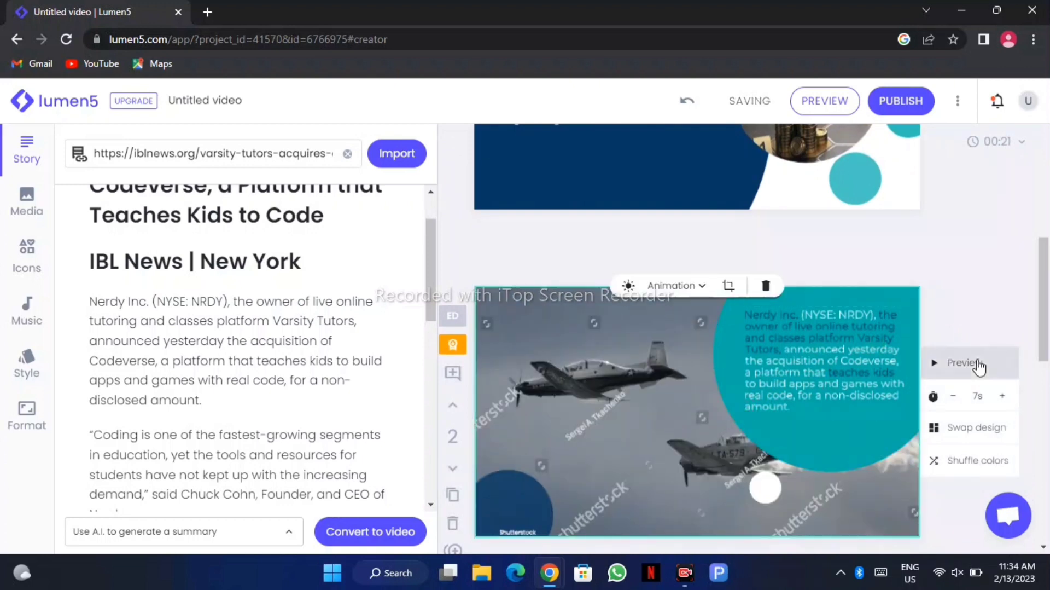
pyautogui.moveTo(1043, 320)
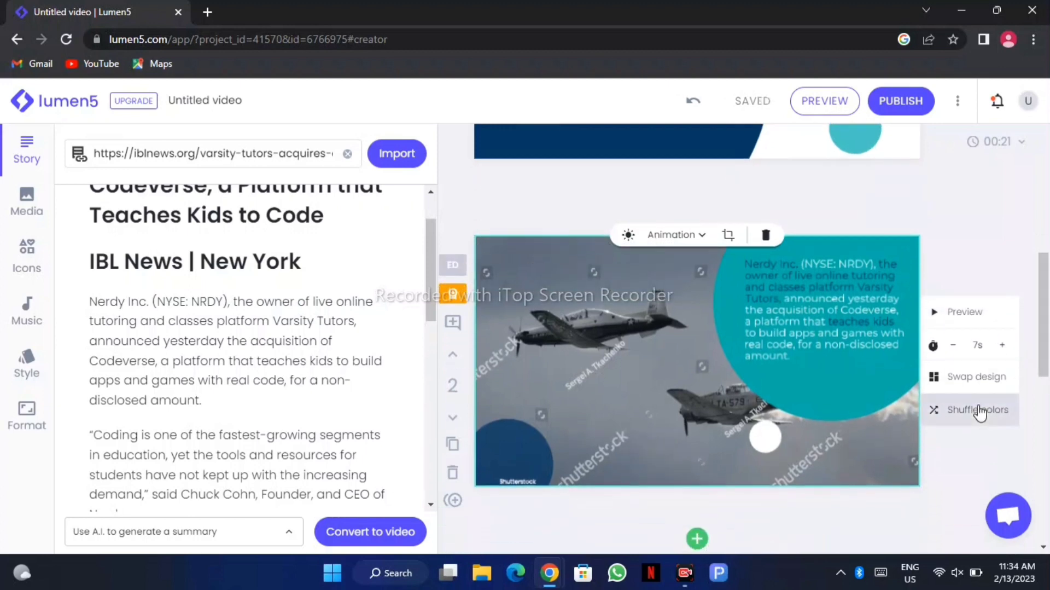
# - Shuffle the new scene's colour scheme three times
pyautogui.click(981, 409)
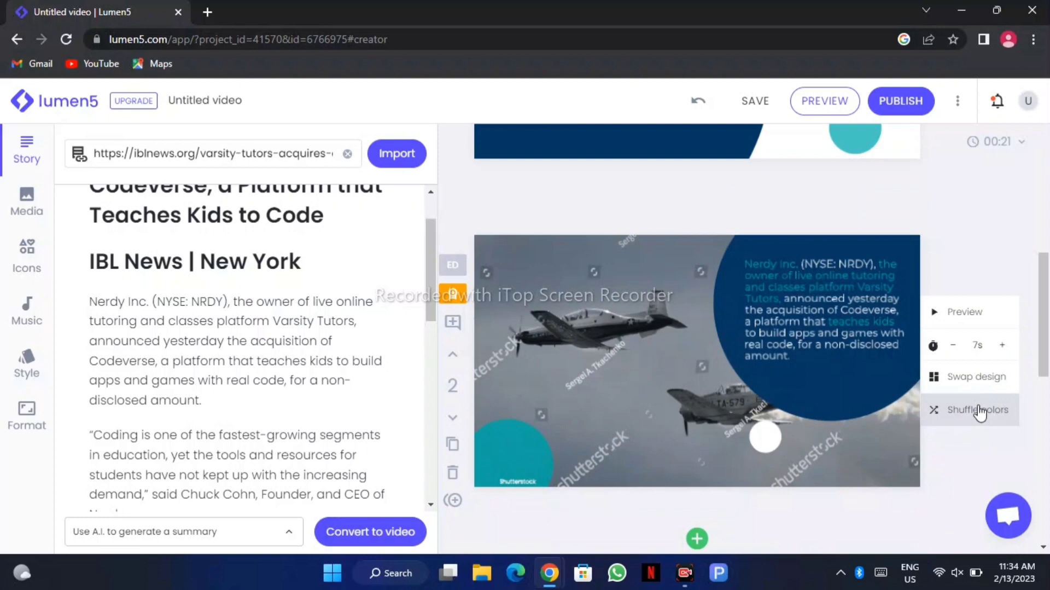
pyautogui.click(981, 409)
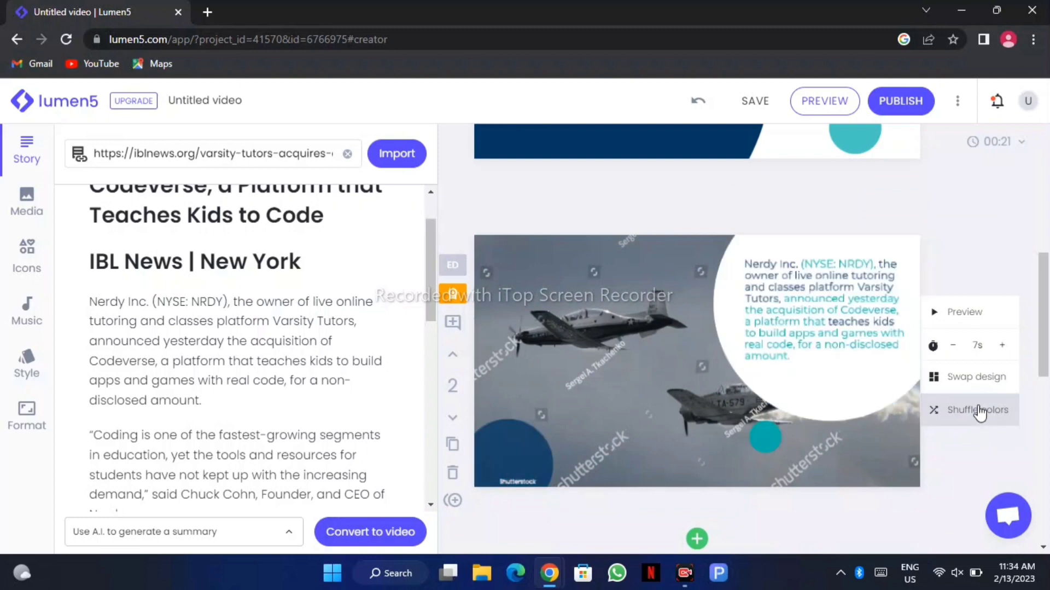
pyautogui.click(977, 409)
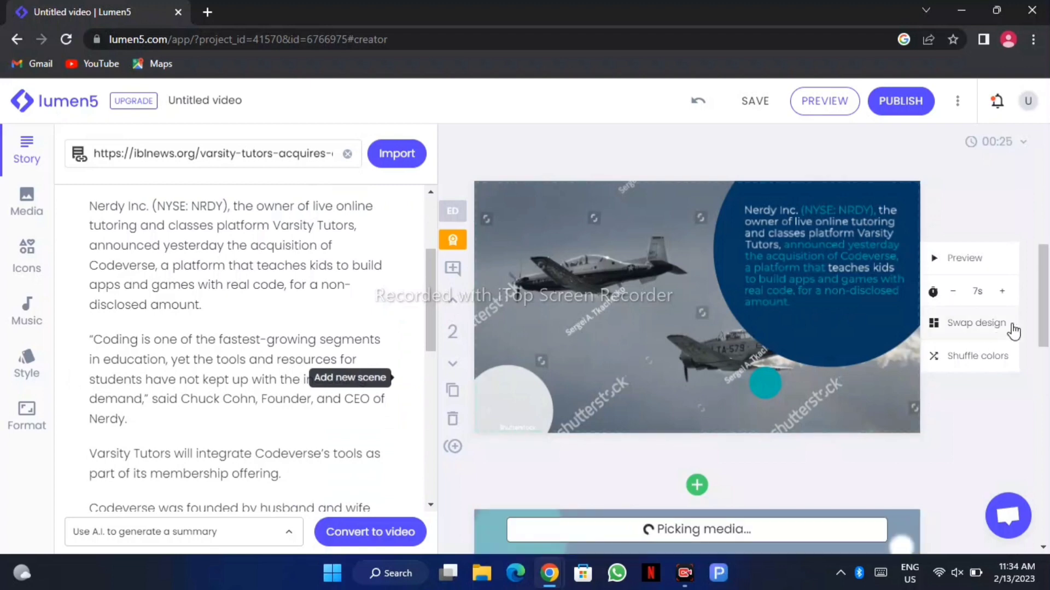
# - Scroll the storyboard to the third quote scene and attempt to publish the 28-second video
pyautogui.scroll(-3)
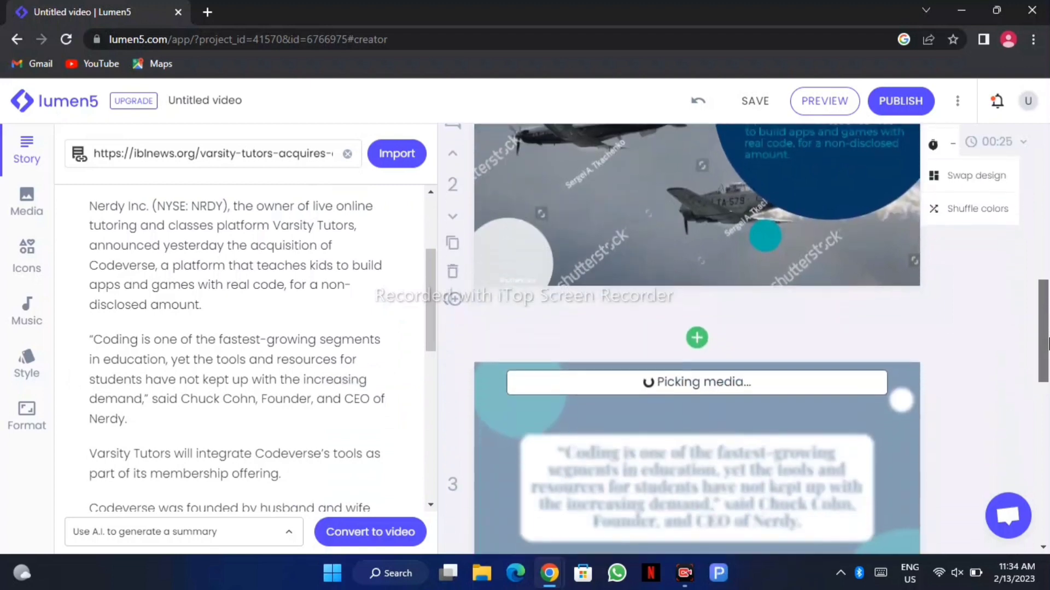
pyautogui.scroll(-3)
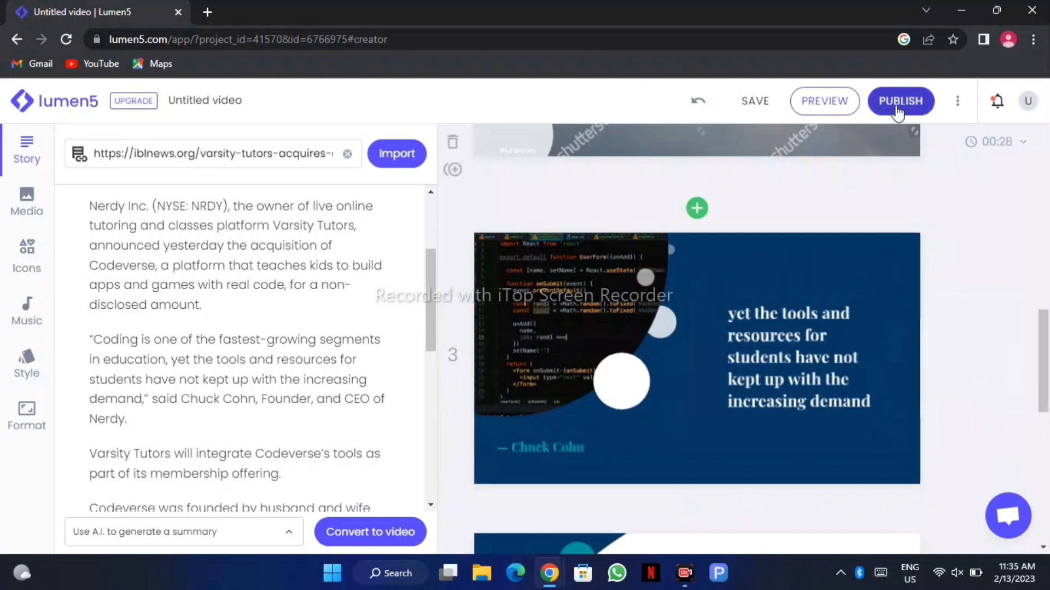
pyautogui.click(900, 101)
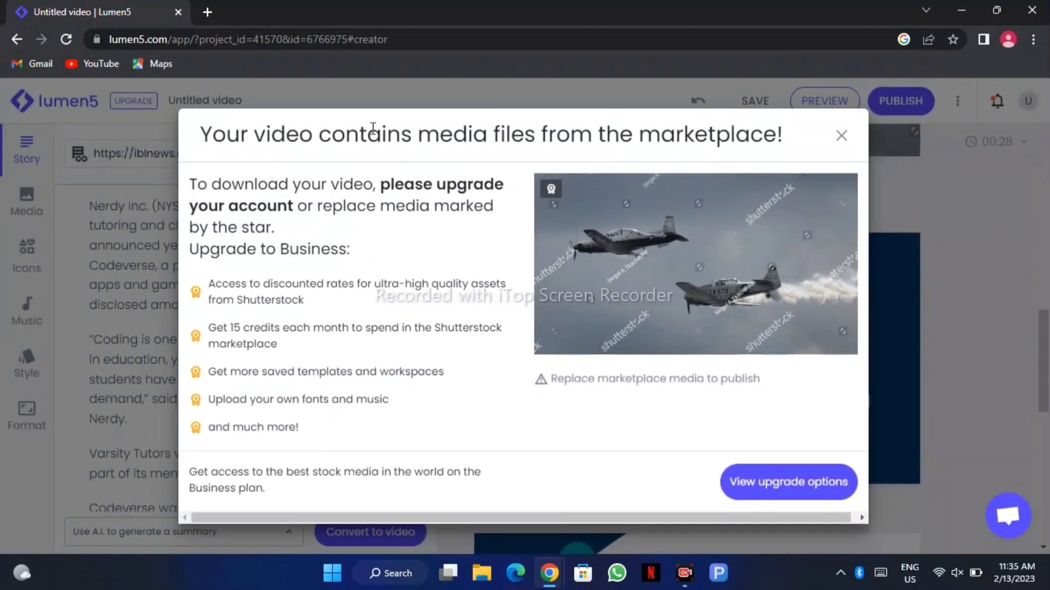
pyautogui.moveTo(699, 129)
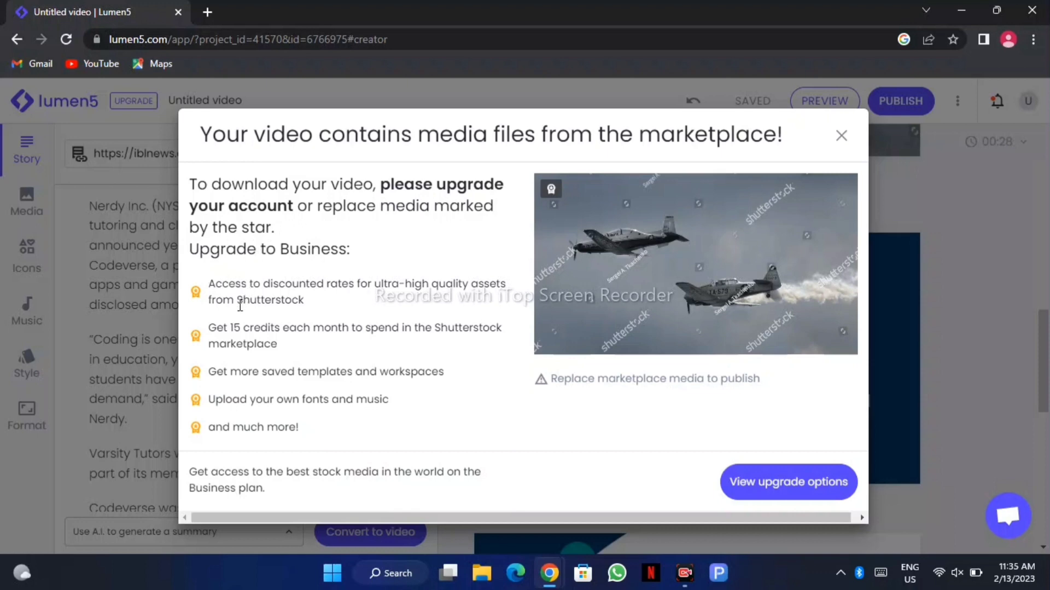
pyautogui.moveTo(322, 328)
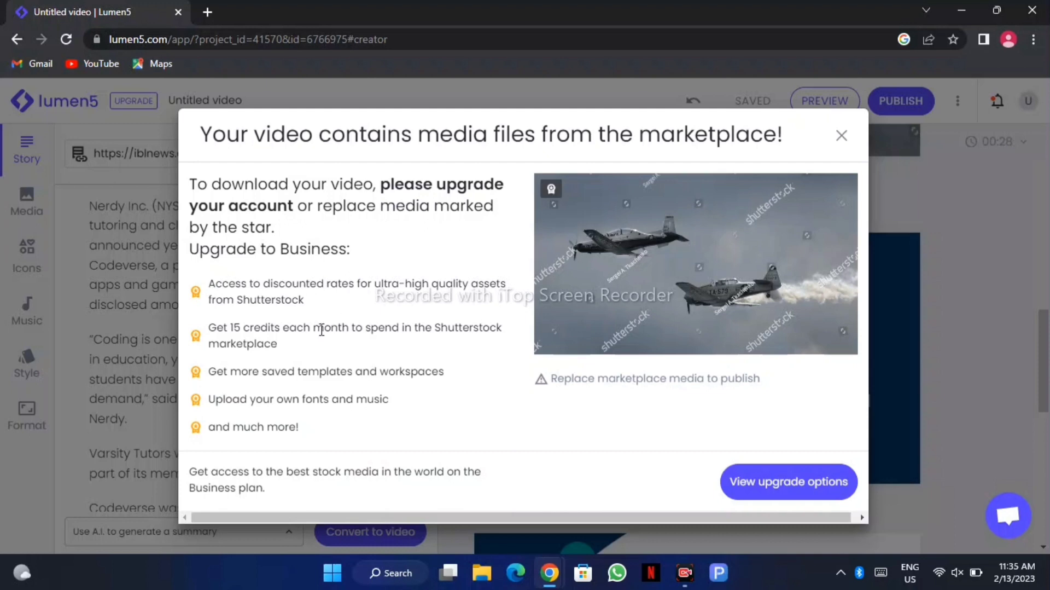
pyautogui.moveTo(354, 477)
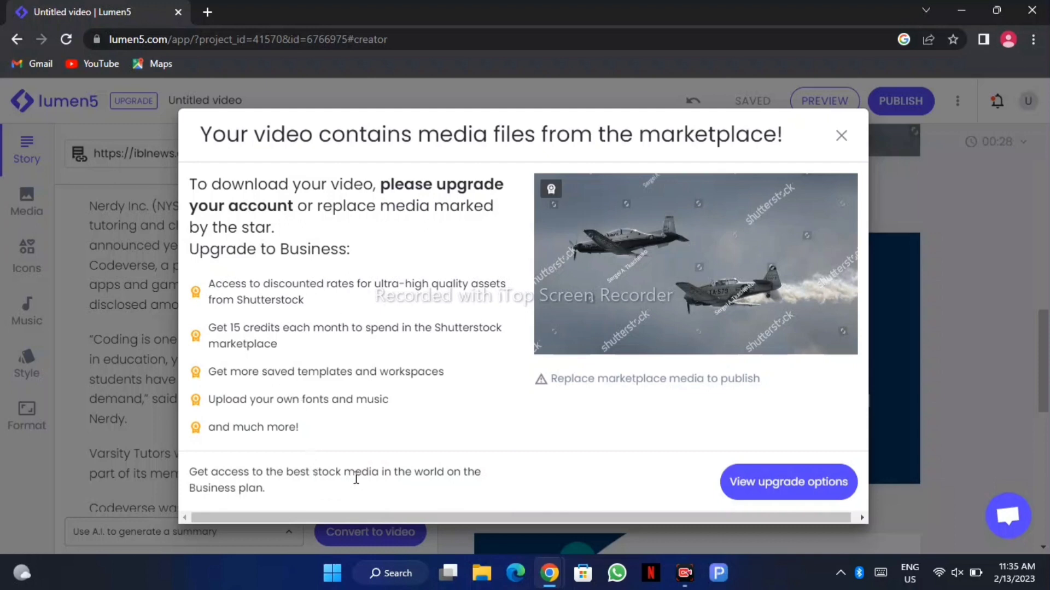
pyautogui.moveTo(789, 481)
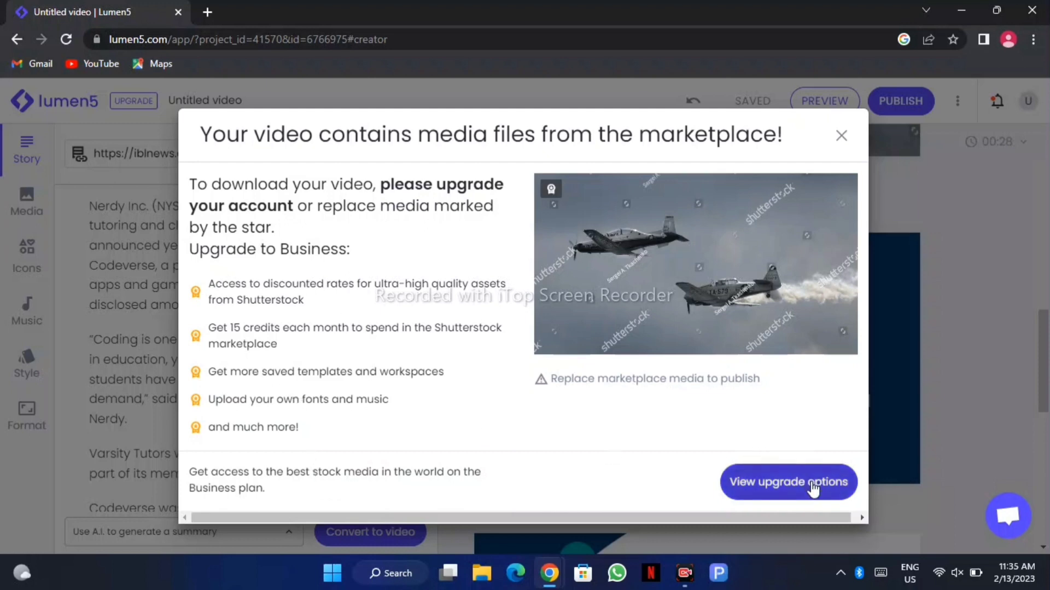
# - Choose View upgrade options from the marketplace media notice, opening the pricing page
pyautogui.click(789, 481)
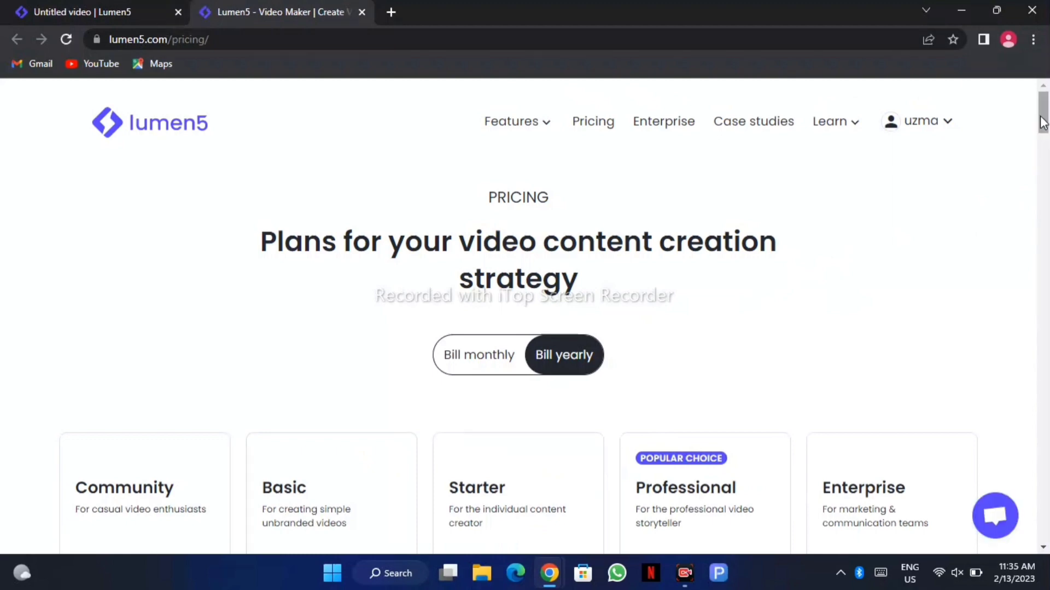
# - Scroll the pricing page to review the Community, Basic, Starter, Professional and Enterprise plan cards
pyautogui.scroll(-3)
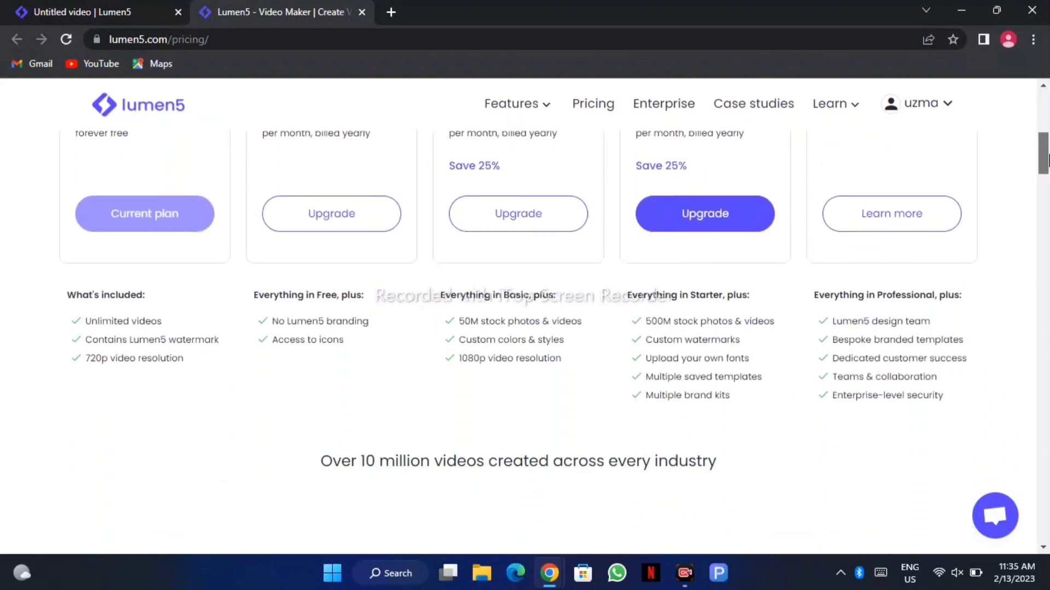
pyautogui.scroll(3)
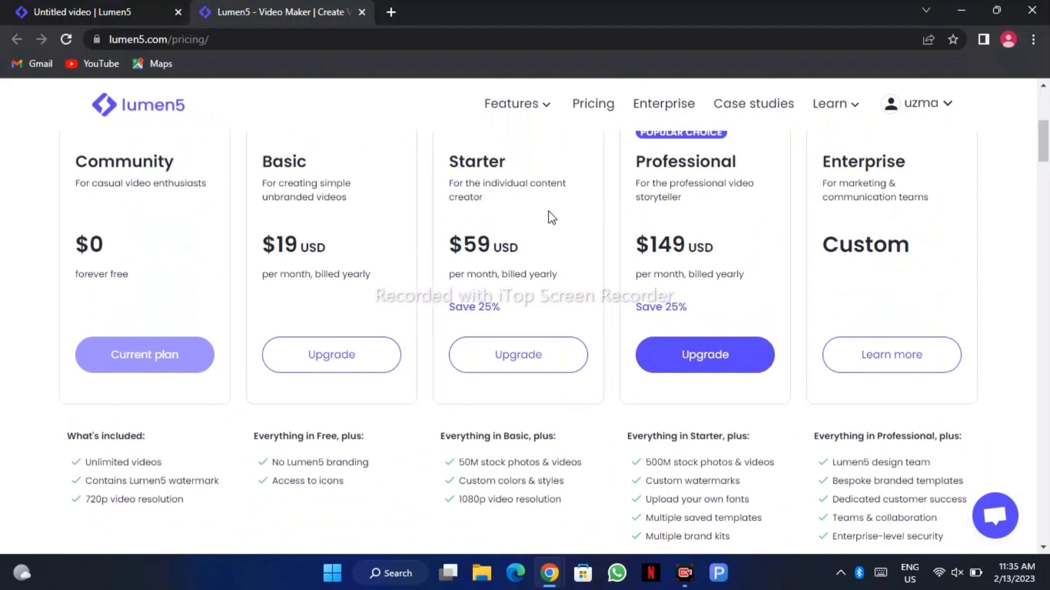
pyautogui.moveTo(178, 277)
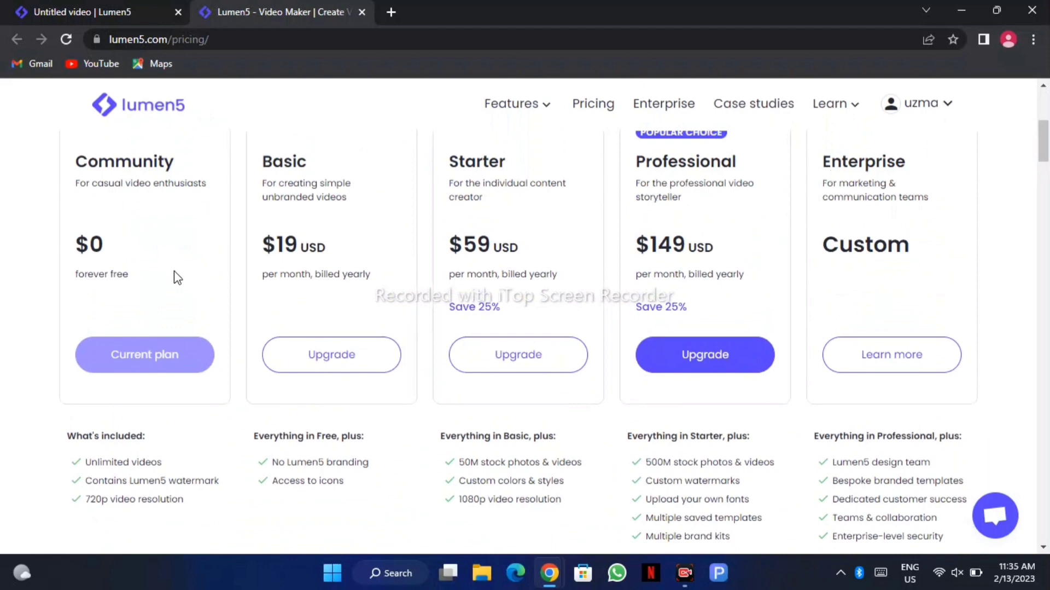
pyautogui.moveTo(177, 353)
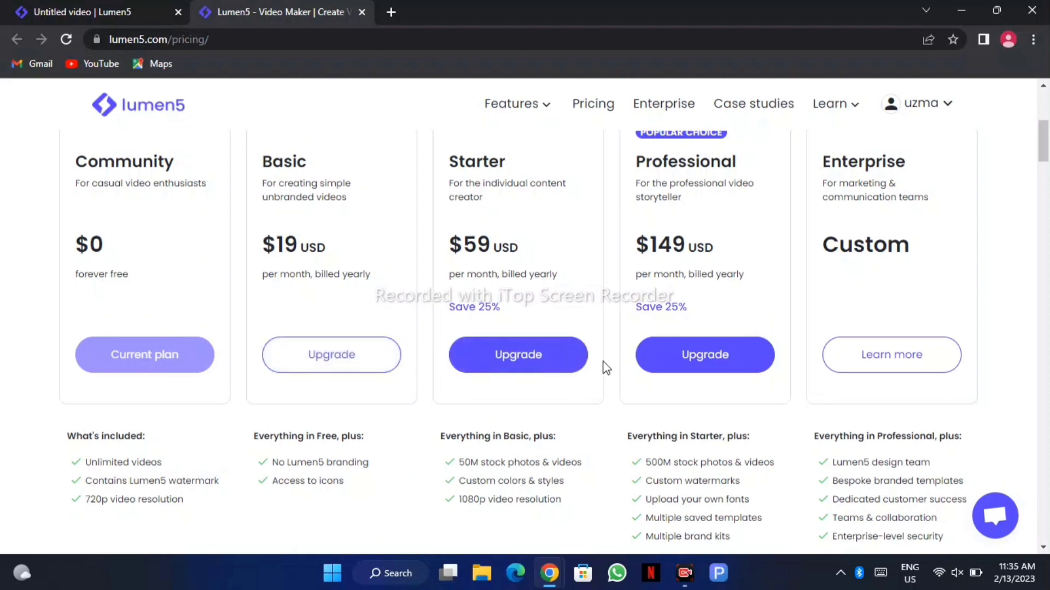
pyautogui.moveTo(947, 566)
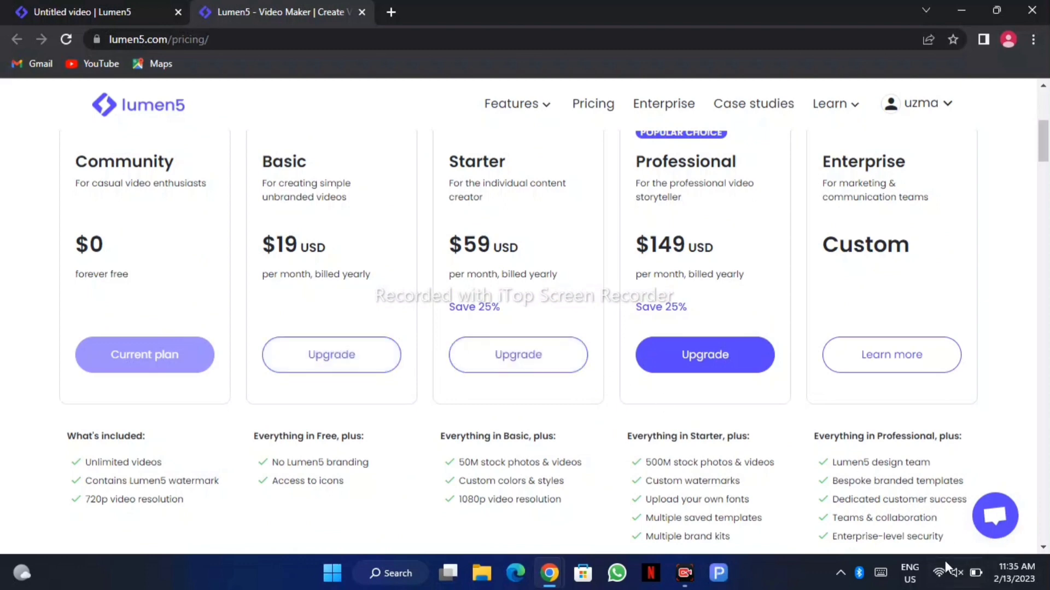
pyautogui.moveTo(654, 474)
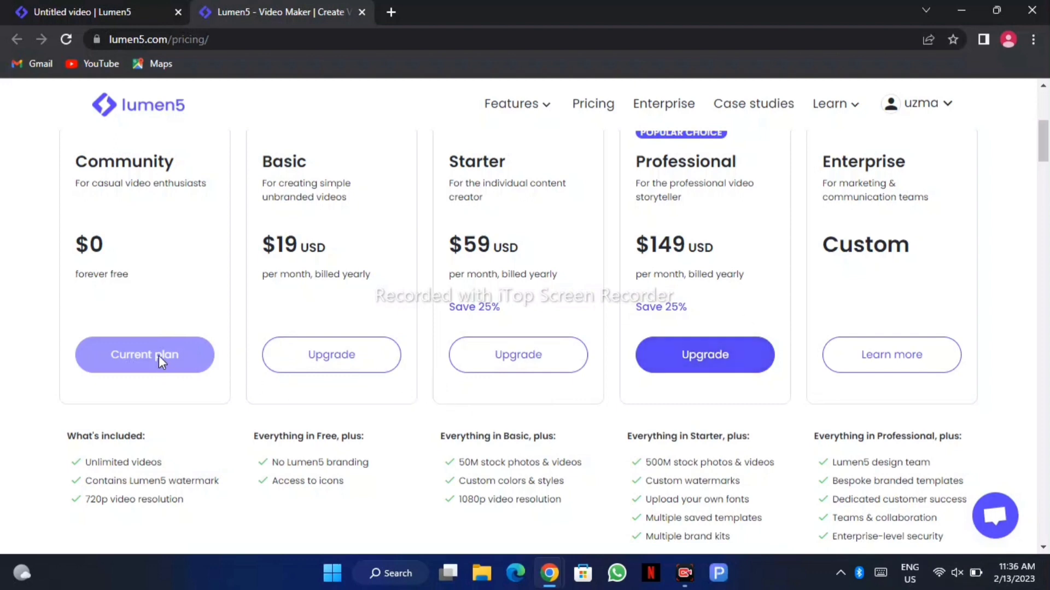
pyautogui.moveTo(849, 539)
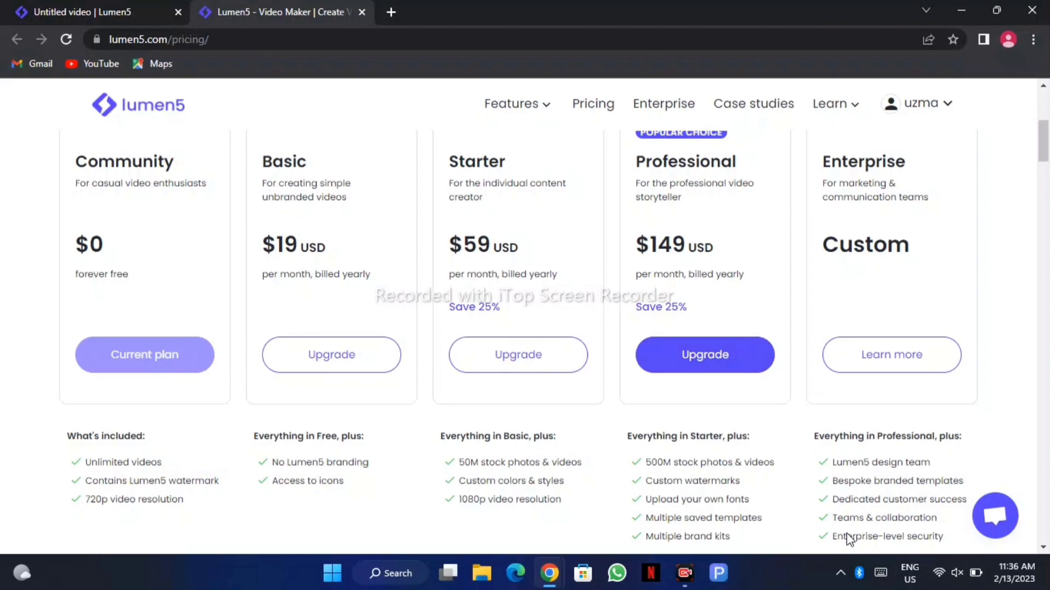